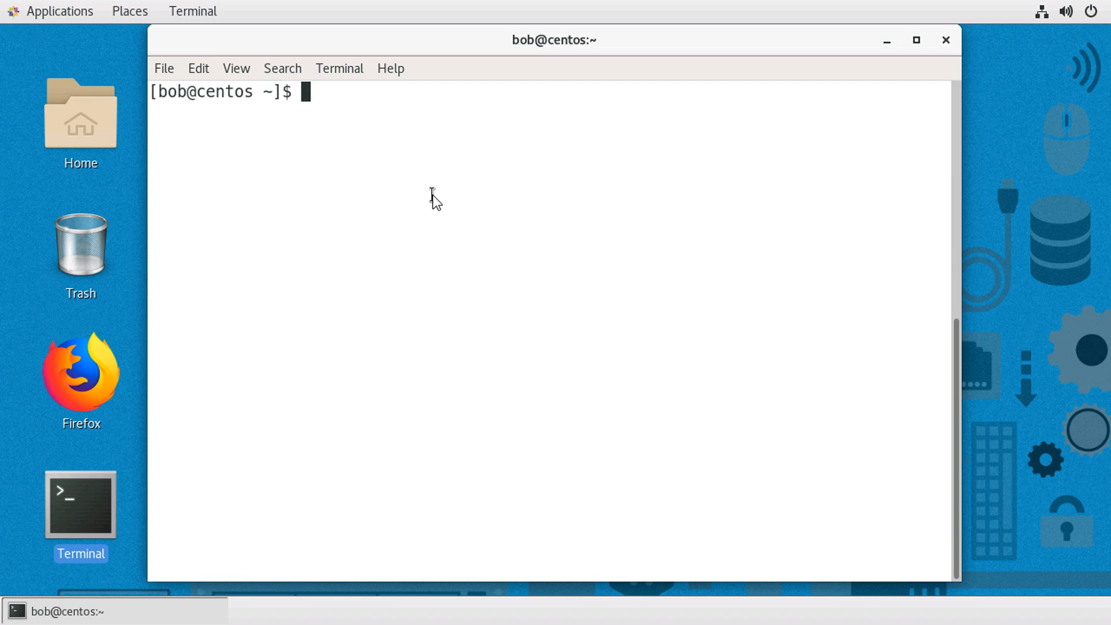
{"action": "mouse_move", "coordinate": [424, 245]}
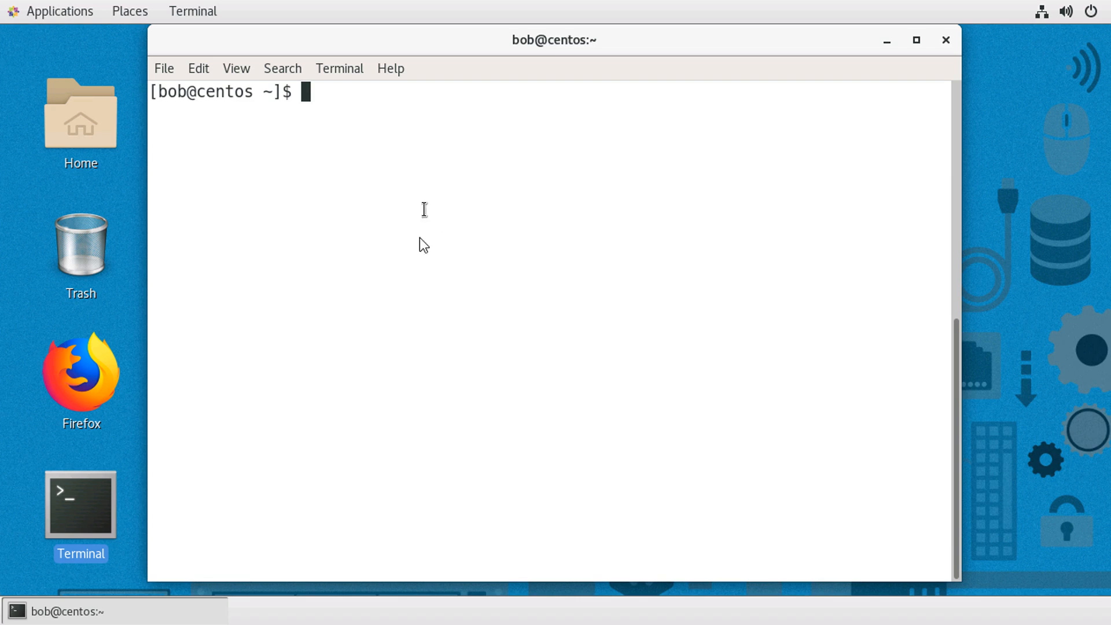
{"action": "mouse_move", "coordinate": [421, 231]}
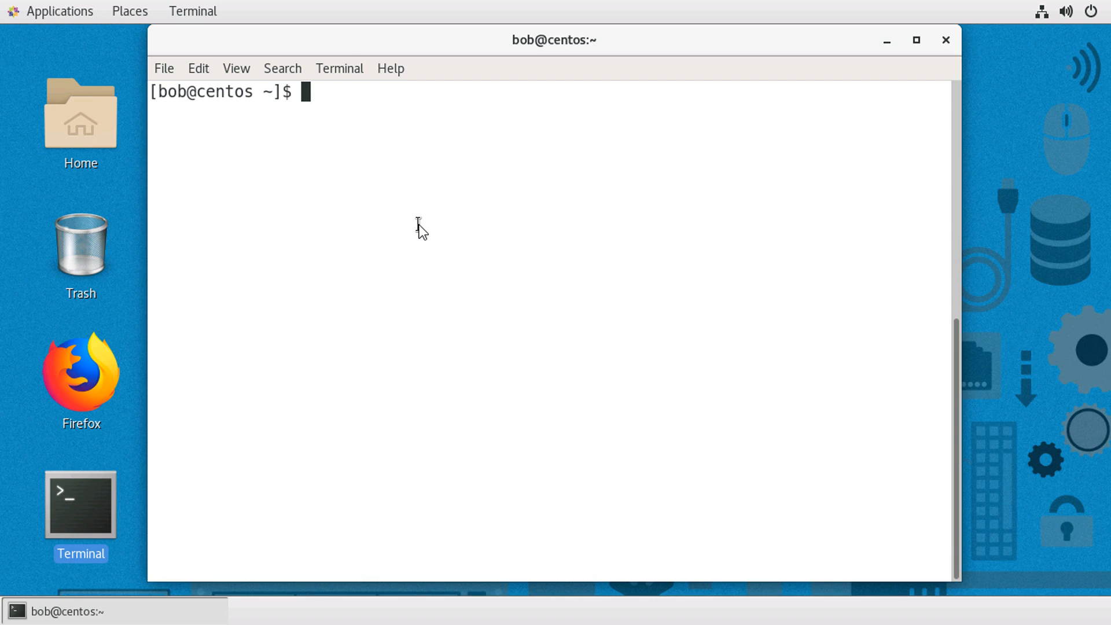
{"action": "mouse_move", "coordinate": [409, 219]}
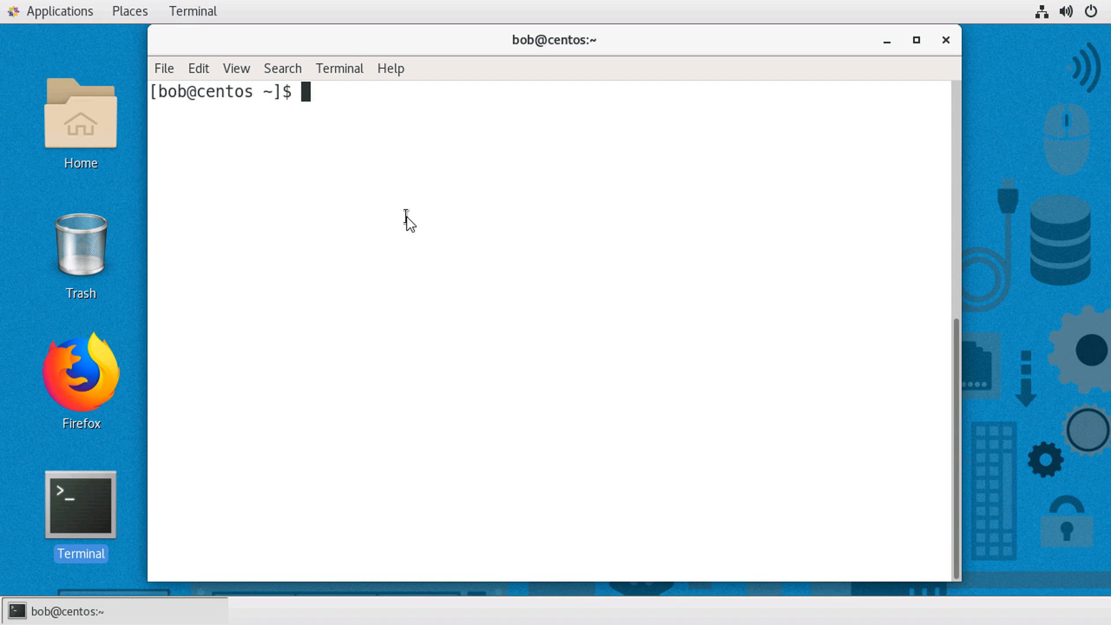
Become root with su and the root password, run whoami showing root, then ls /root listing its two files
{"action": "type", "text": "su"}
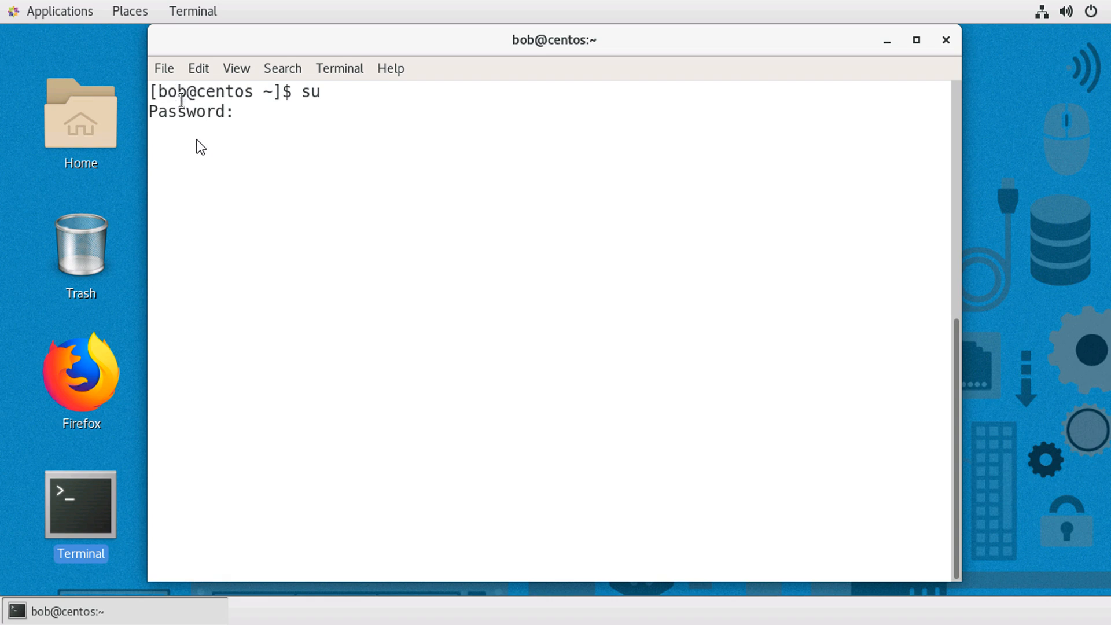
{"action": "mouse_move", "coordinate": [324, 197]}
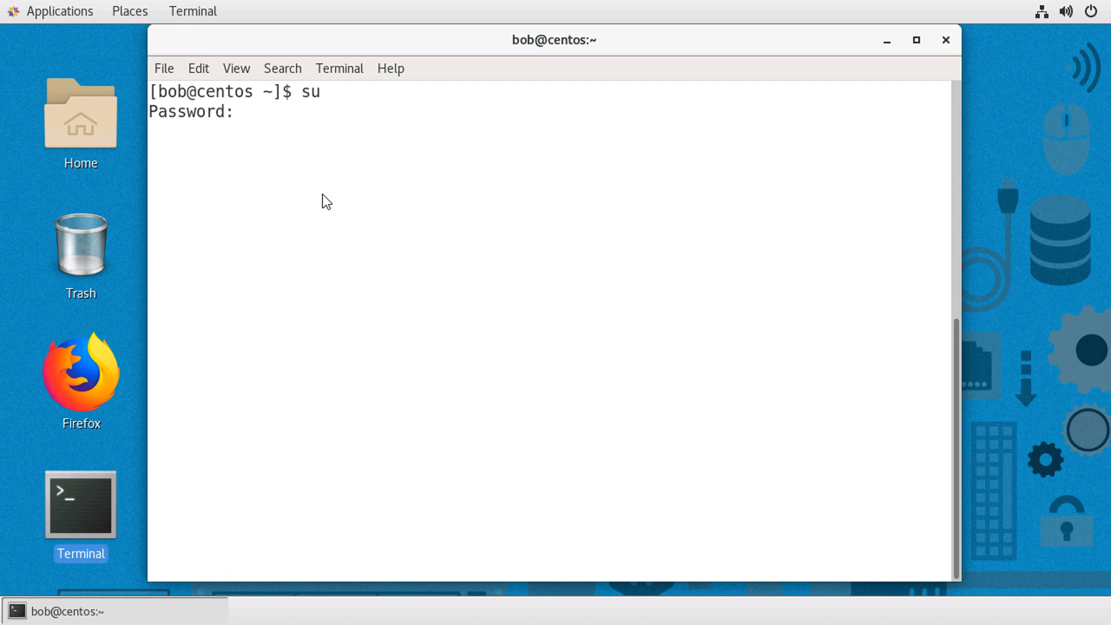
{"action": "key", "text": "Return"}
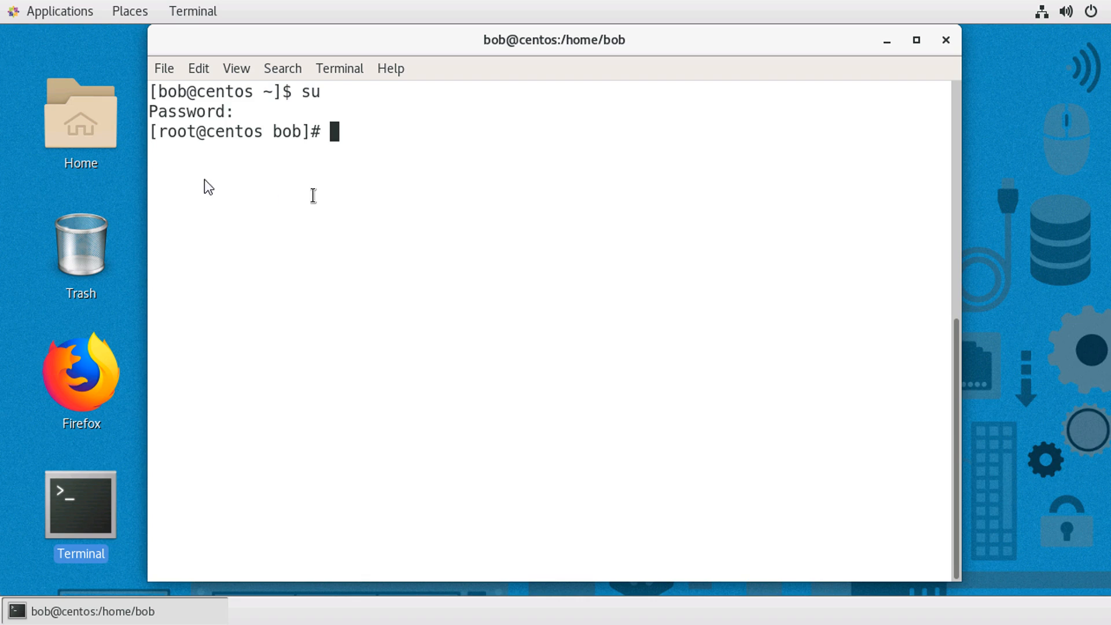
{"action": "double_click", "coordinate": [179, 131]}
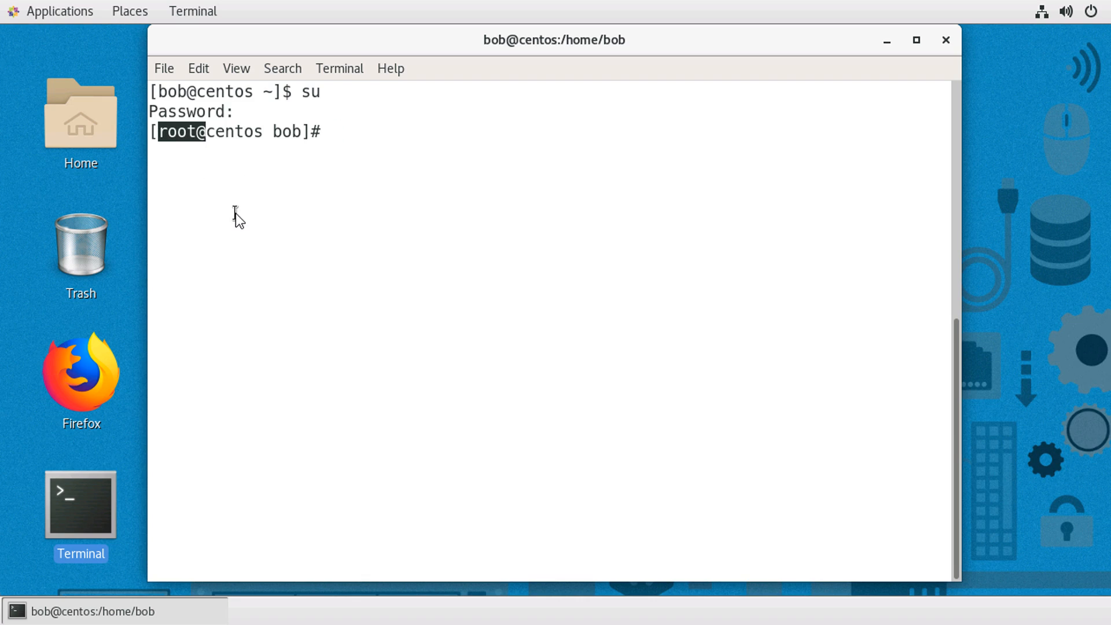
{"action": "type", "text": "whoami"}
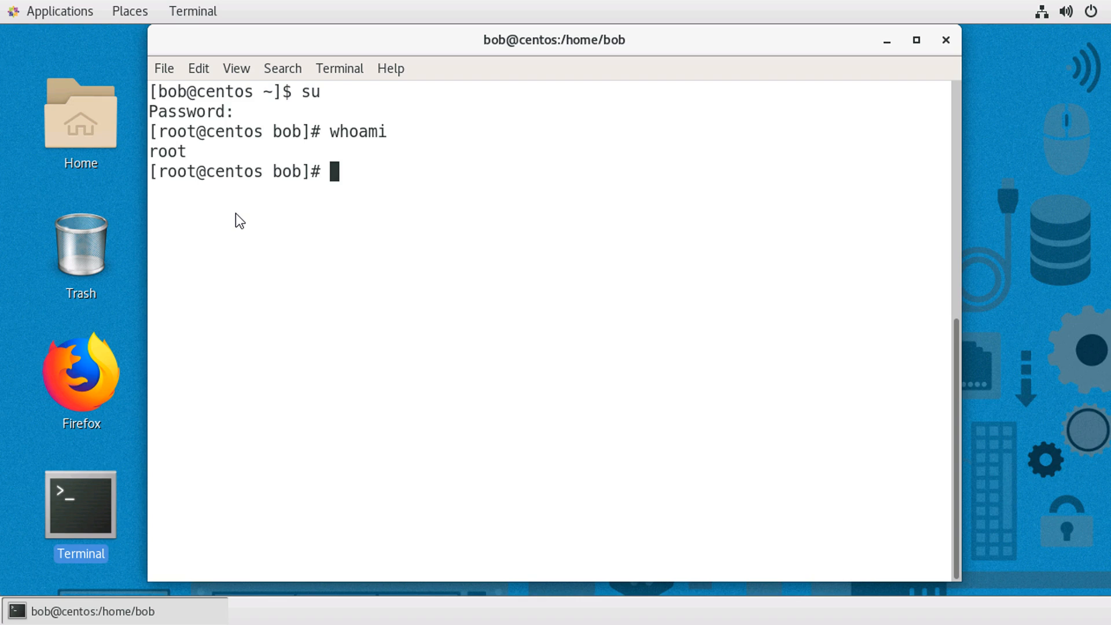
{"action": "type", "text": "ls /root"}
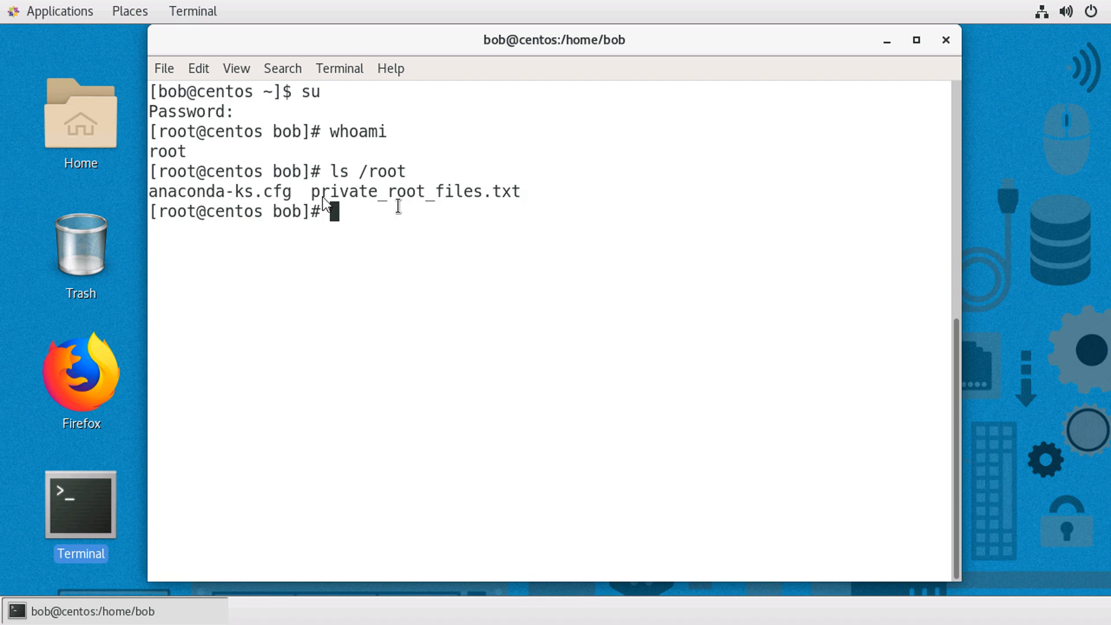
{"action": "mouse_move", "coordinate": [433, 243]}
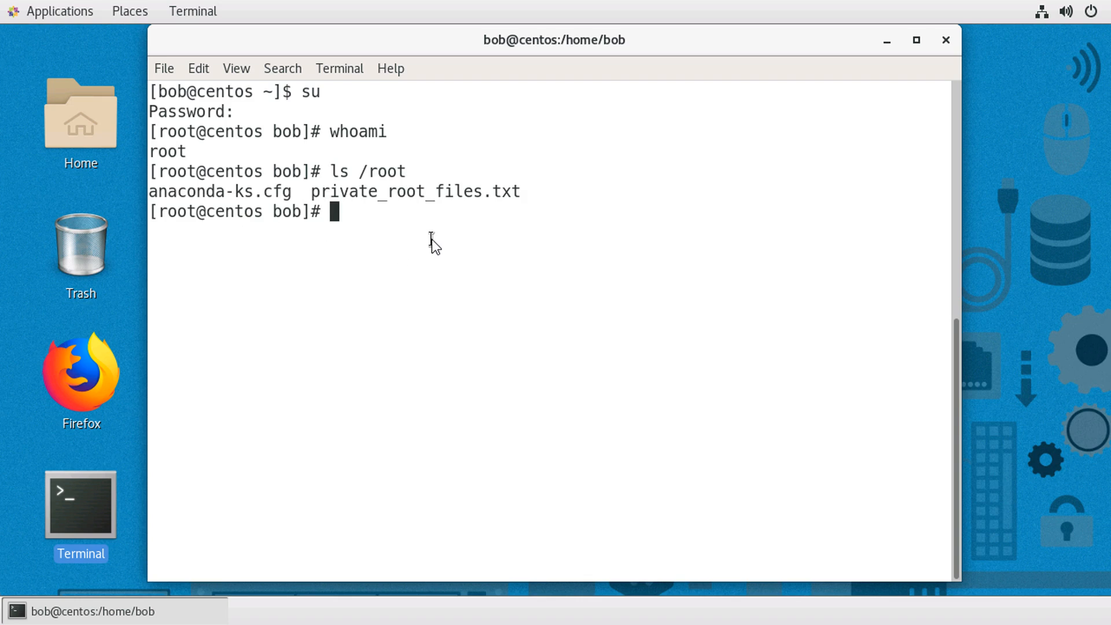
Exit back to user bob and run ls /root, which now fails with Permission denied
{"action": "type", "text": "exit"}
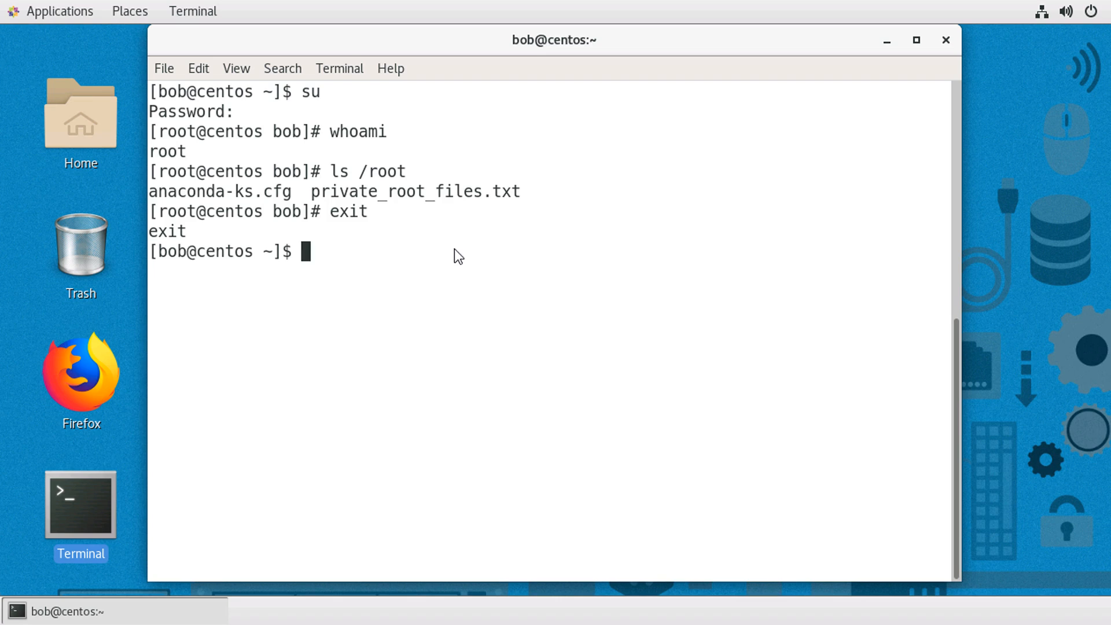
{"action": "mouse_move", "coordinate": [277, 300]}
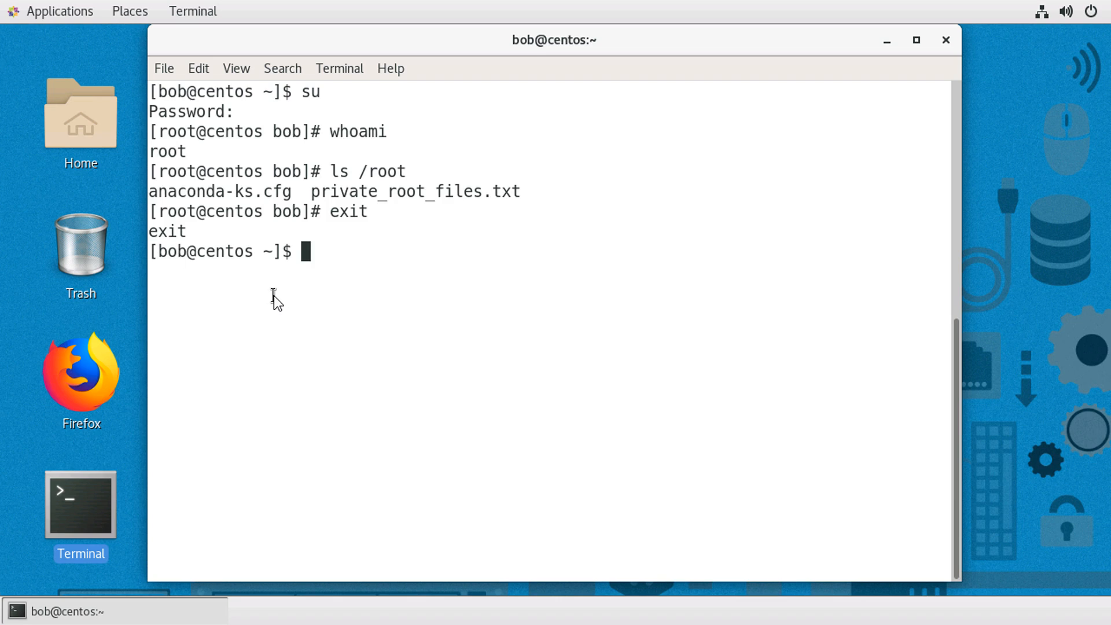
{"action": "type", "text": "ls /root"}
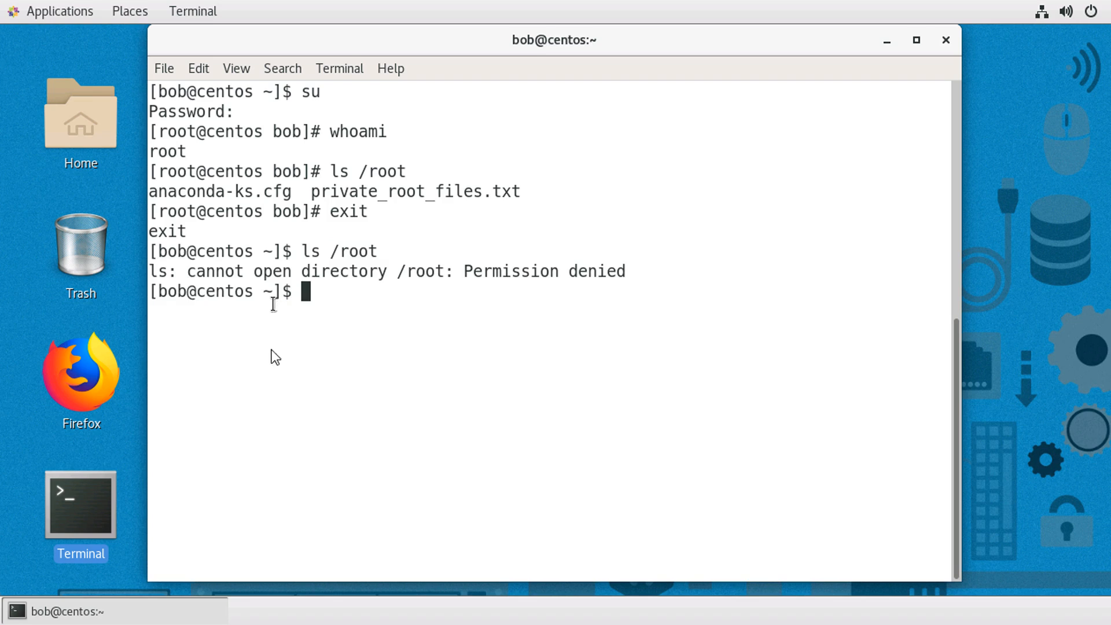
{"action": "mouse_move", "coordinate": [351, 368]}
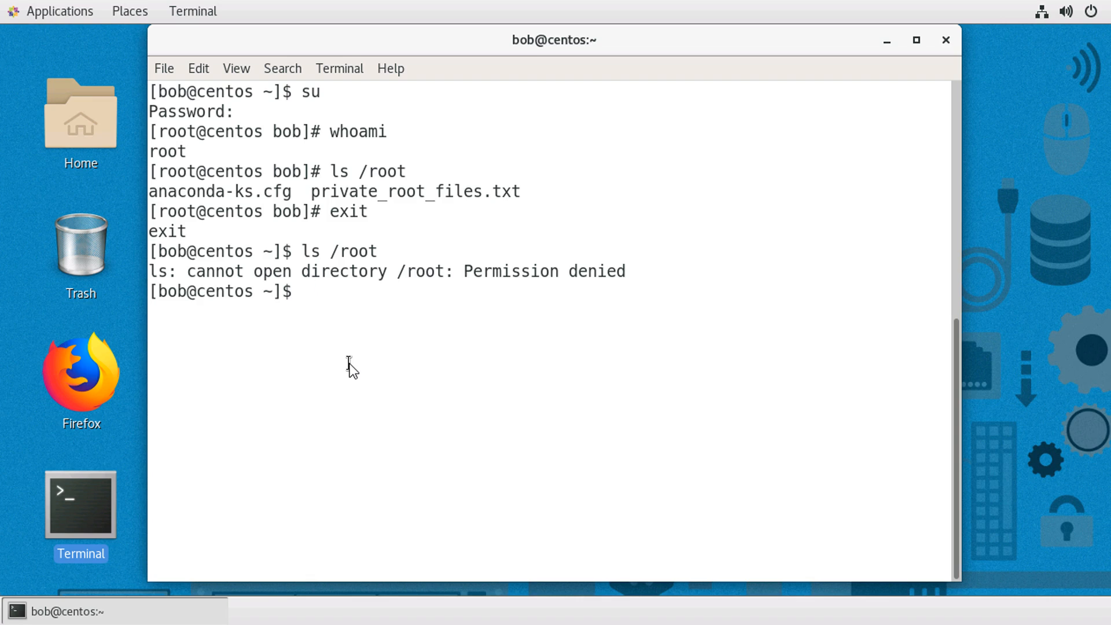
Run sudo ls /root as bob with his own password, listing anaconda-ks.cfg and private_root_files.txt
{"action": "type", "text": "sudo"}
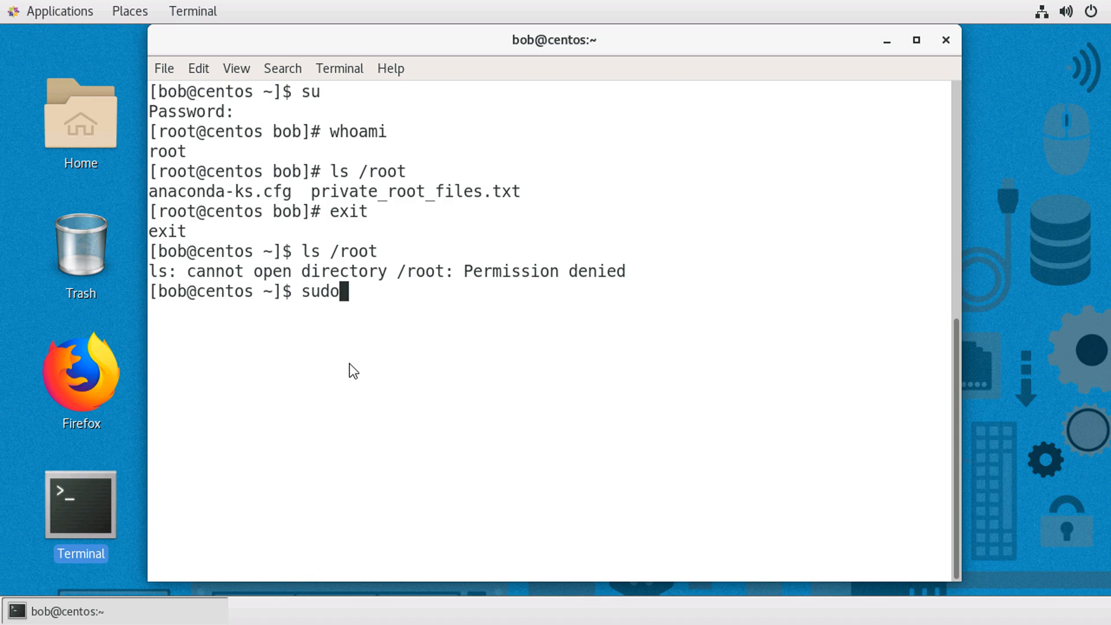
{"action": "type", "text": "ls /root"}
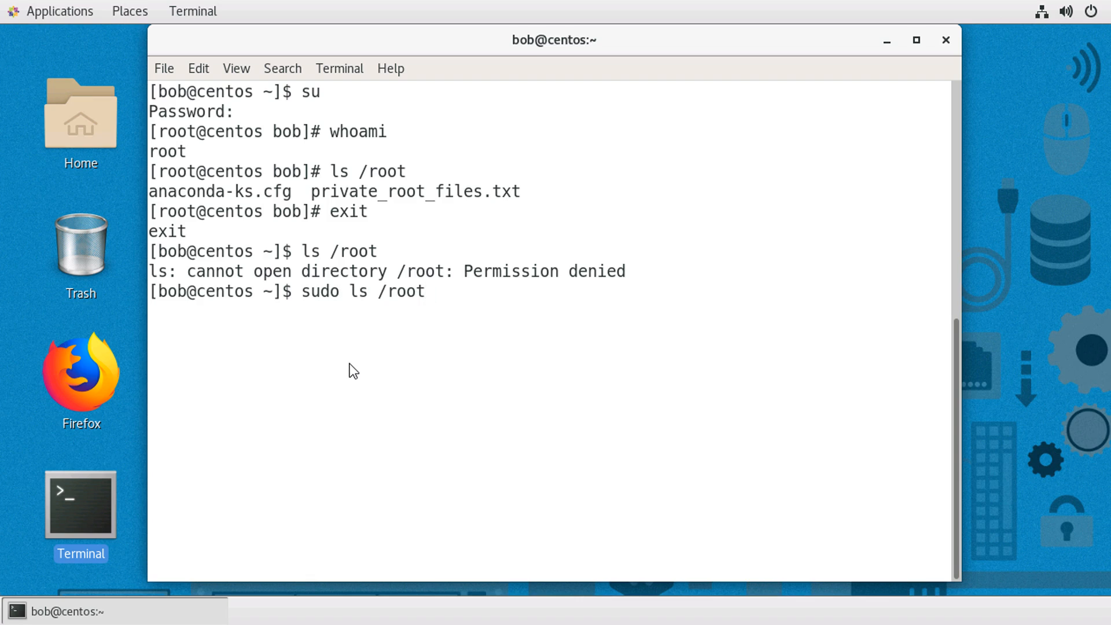
{"action": "key", "text": "Return"}
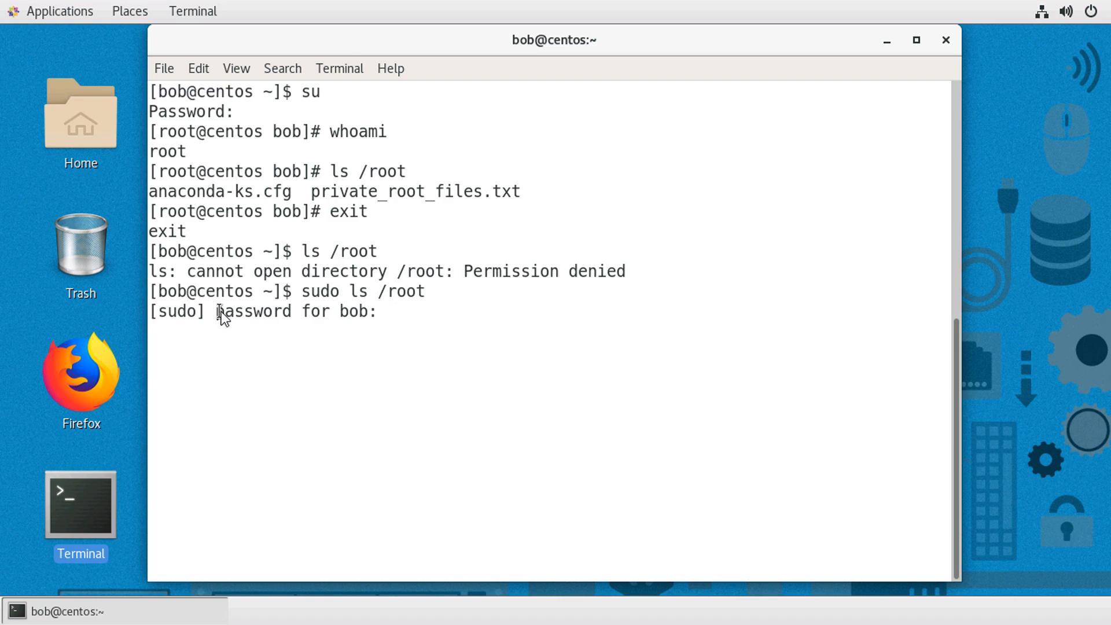
{"action": "mouse_move", "coordinate": [426, 350]}
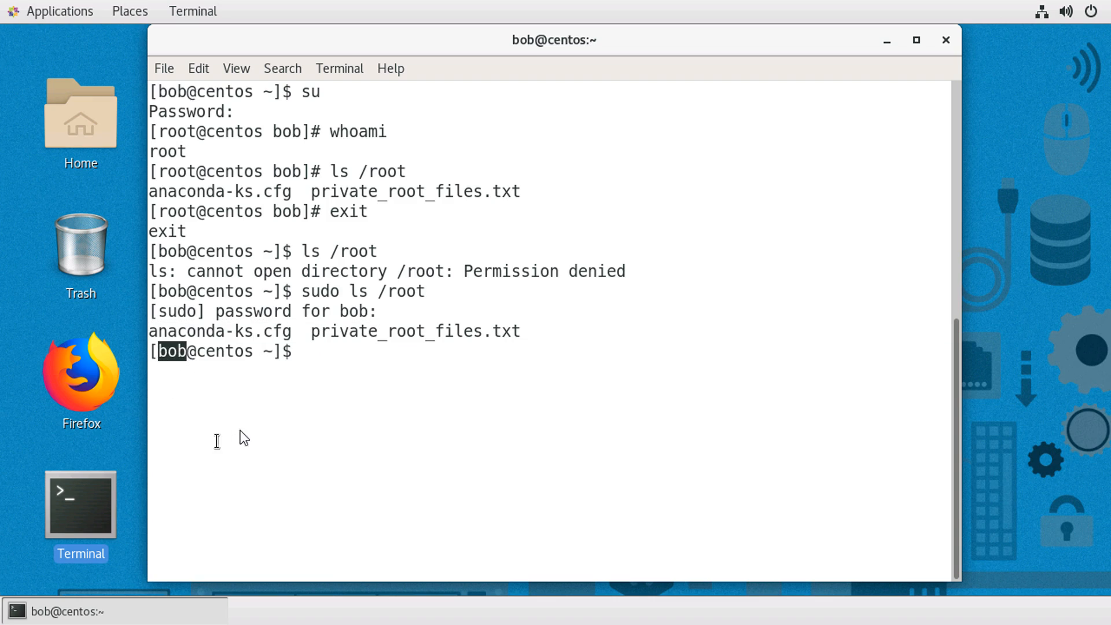
{"action": "mouse_move", "coordinate": [319, 406]}
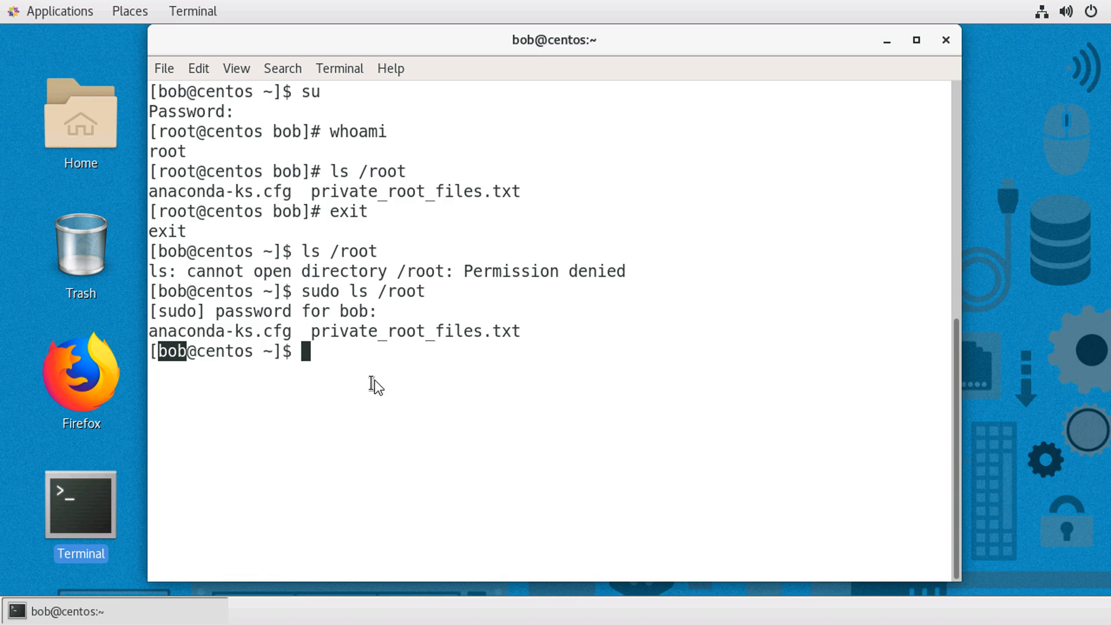
{"action": "mouse_move", "coordinate": [344, 383]}
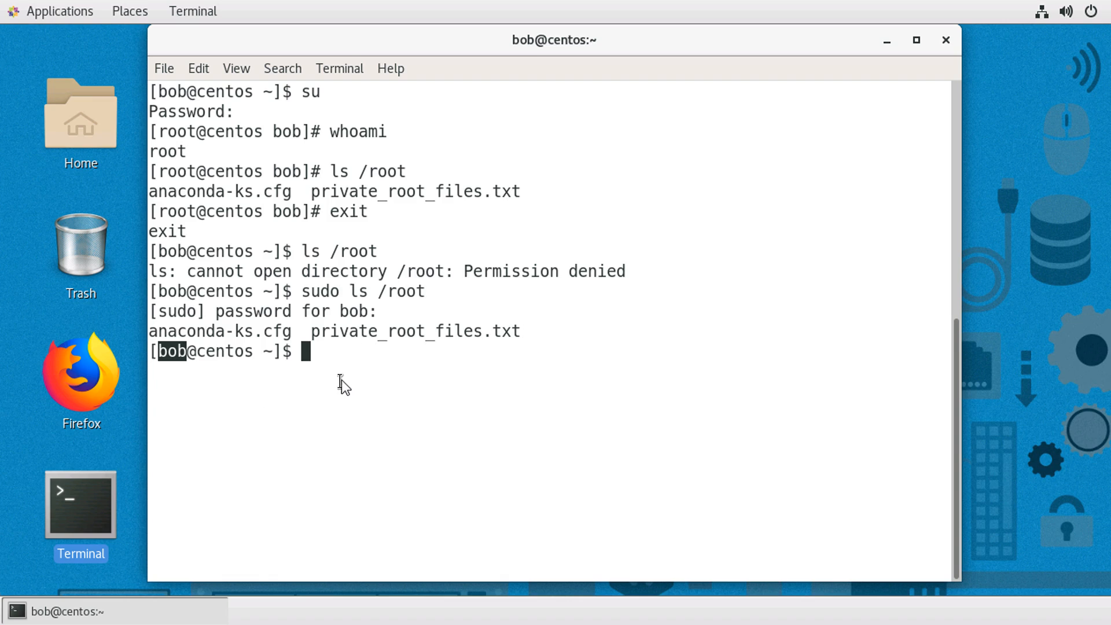
{"action": "mouse_move", "coordinate": [373, 409]}
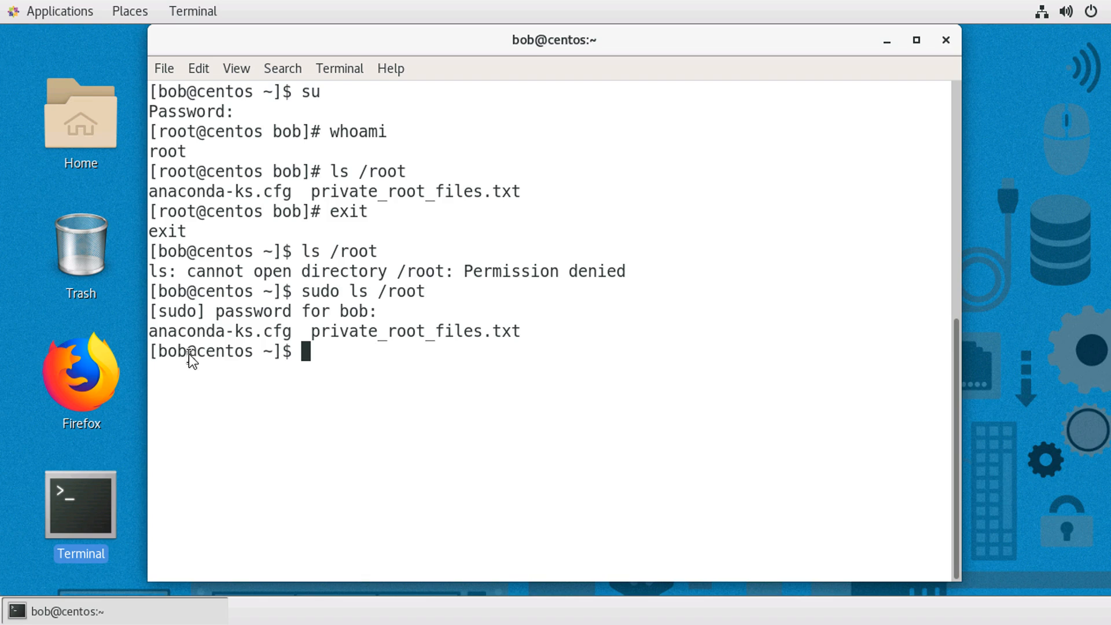
{"action": "double_click", "coordinate": [172, 351]}
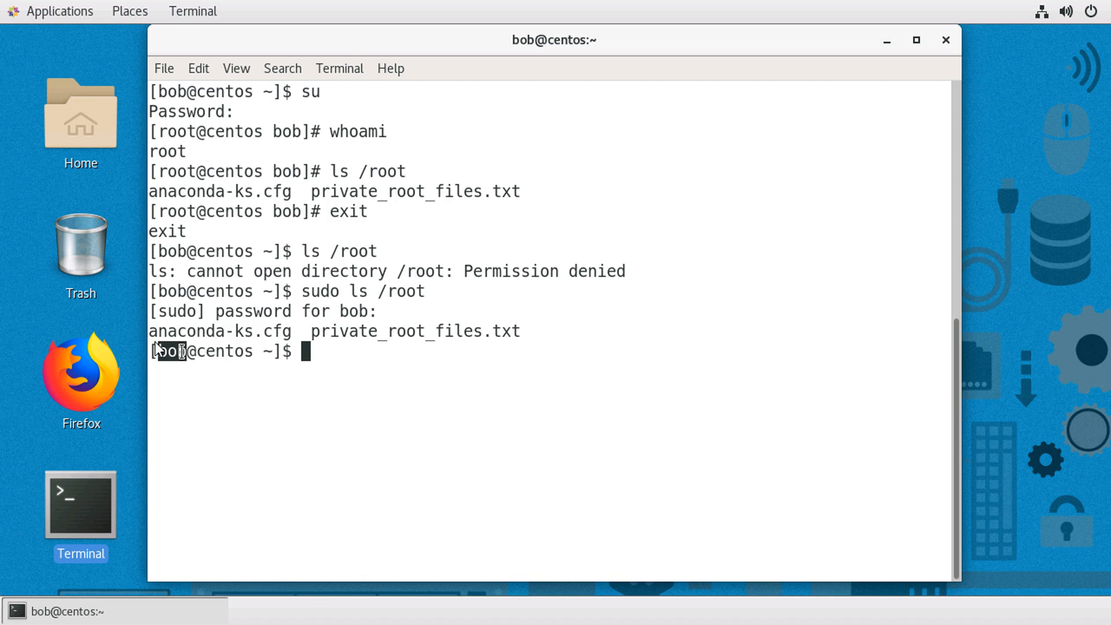
{"action": "mouse_move", "coordinate": [364, 424]}
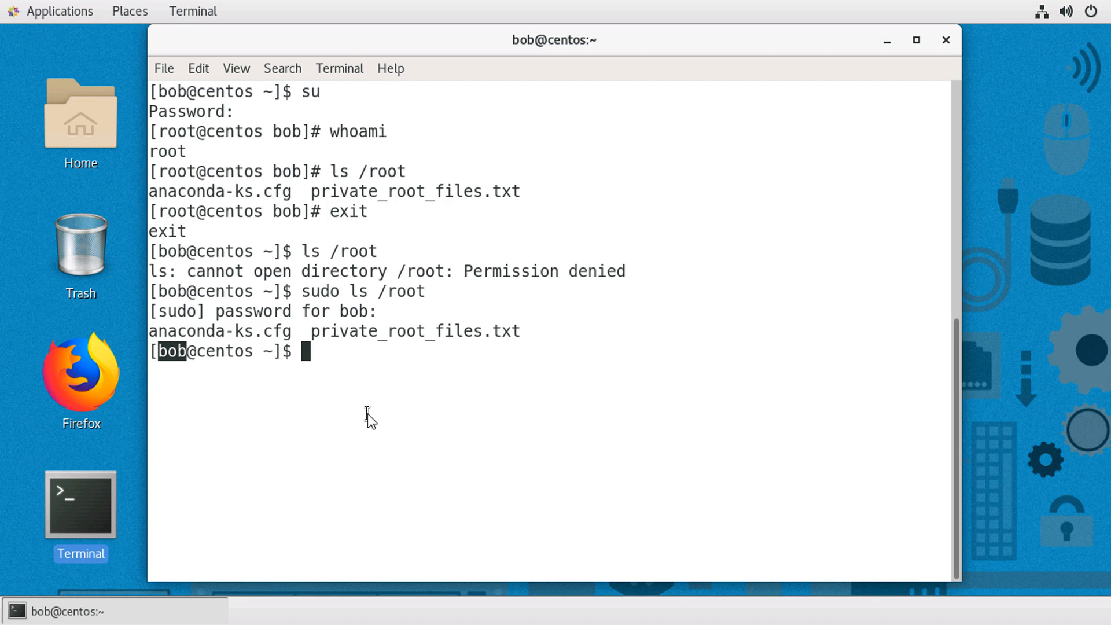
{"action": "type", "text": "cat"}
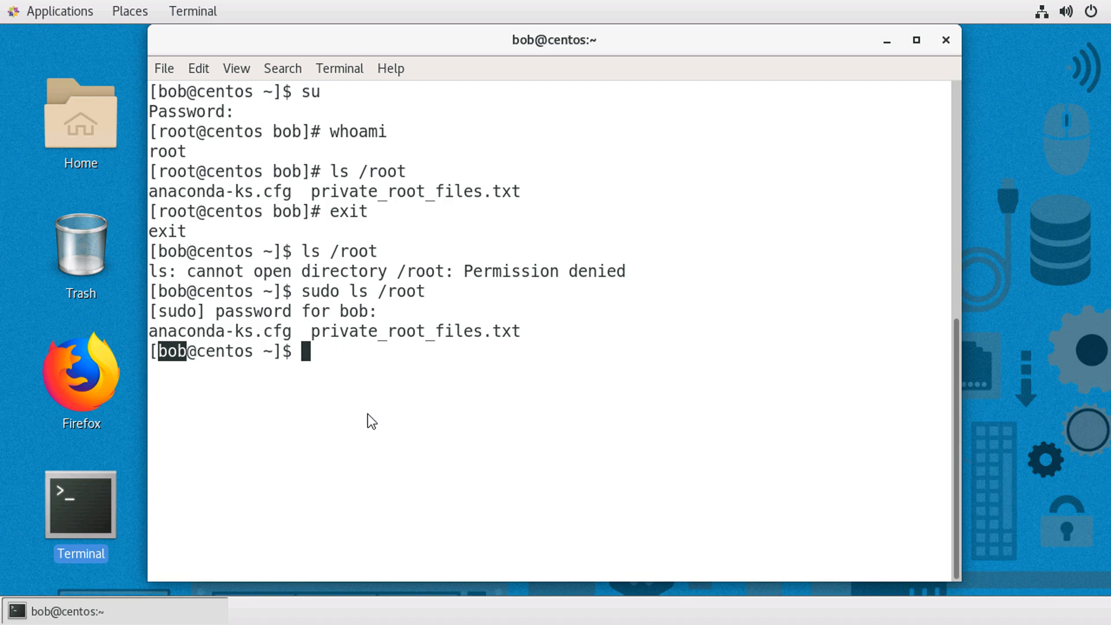
Run sudo cat /etc/sudoers to print the file with the root and wheel ALL-command rules
{"action": "type", "text": "sudo cat /etc/su"}
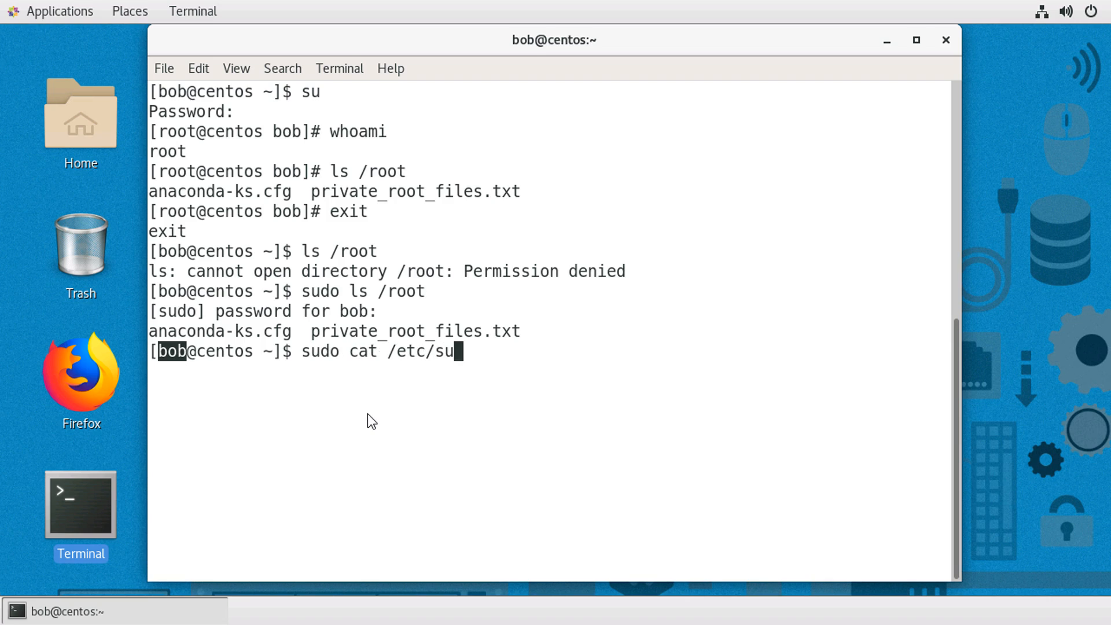
{"action": "key", "text": "Return"}
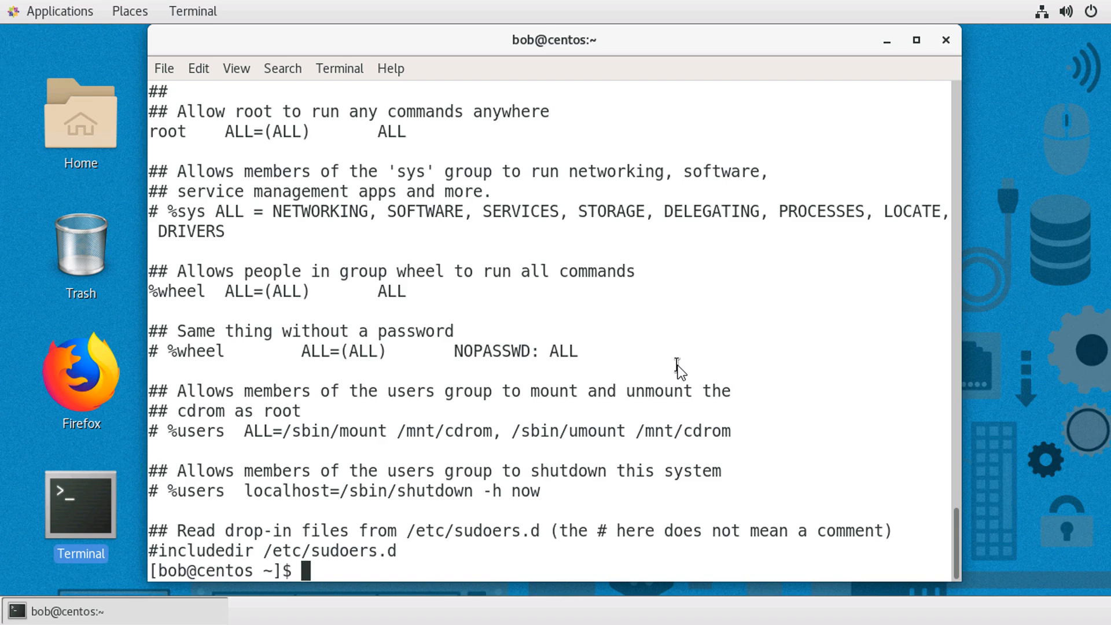
Edit sudoers with sudo visudo and move down past Cmnd_Alias and Defaults to the root ALL=(ALL) ALL and wheel rules
{"action": "type", "text": "sudo"}
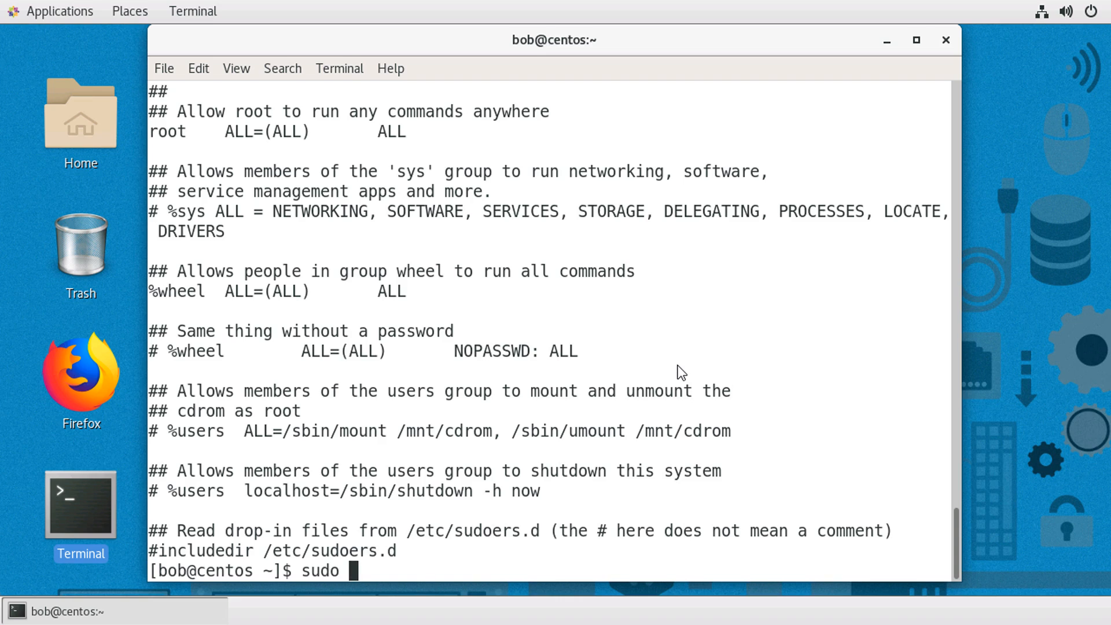
{"action": "type", "text": "visuo"}
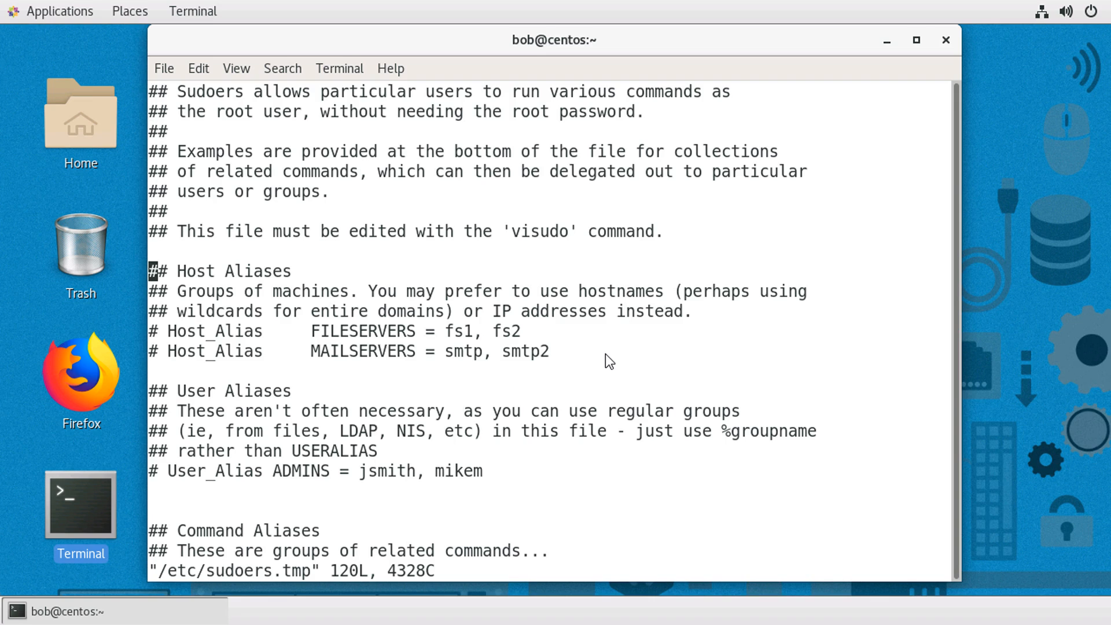
{"action": "key", "text": "Down"}
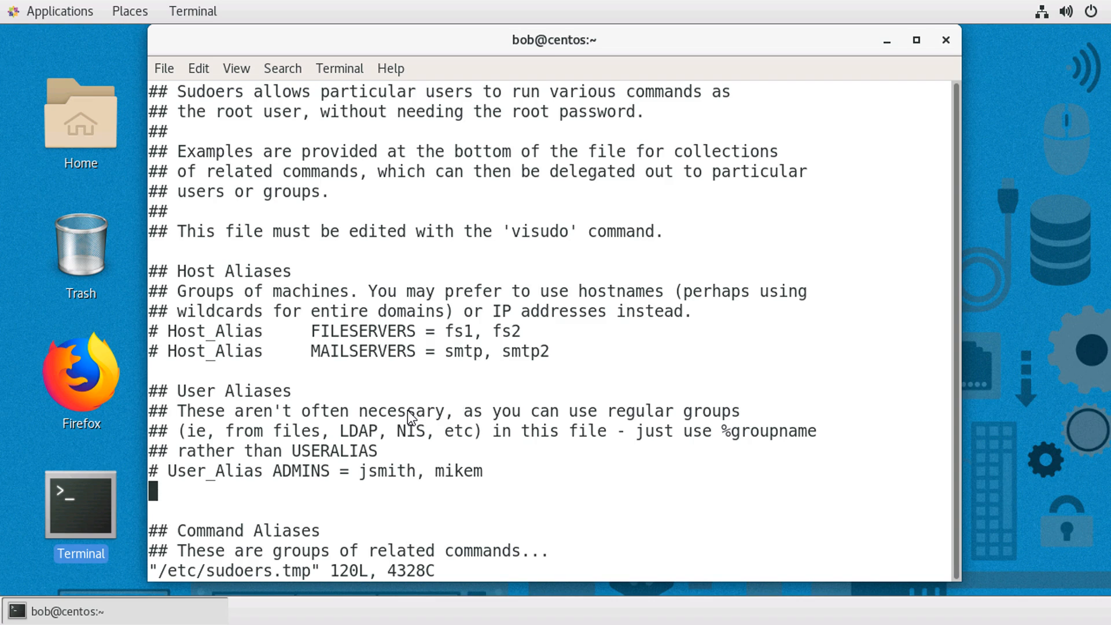
{"action": "scroll", "scroll_direction": "down", "scroll_amount": 3}
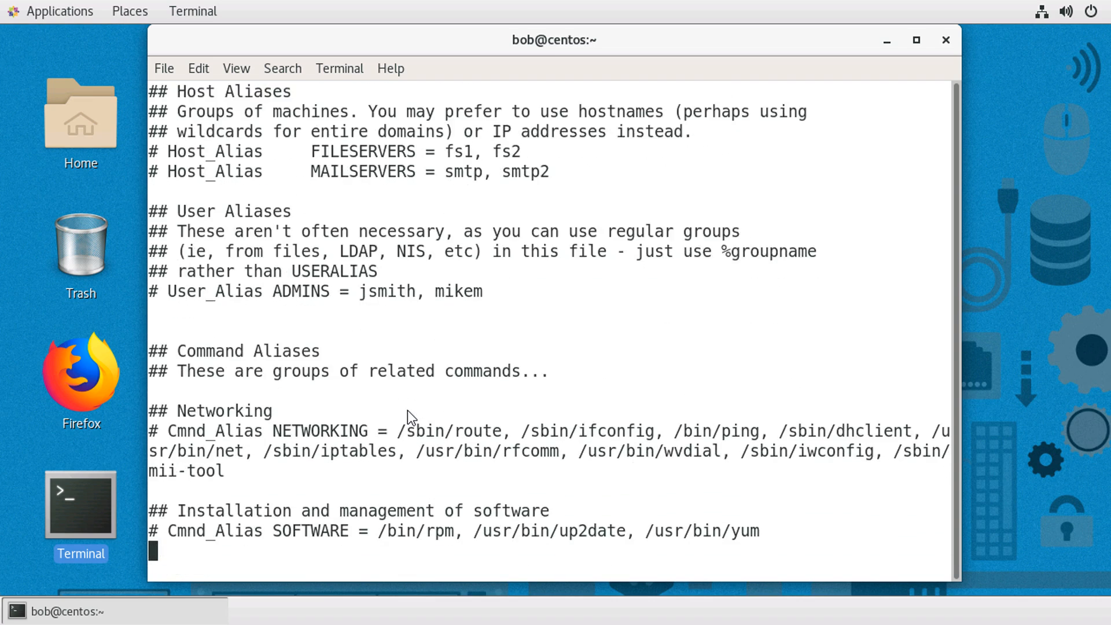
{"action": "scroll", "scroll_direction": "down", "scroll_amount": 3}
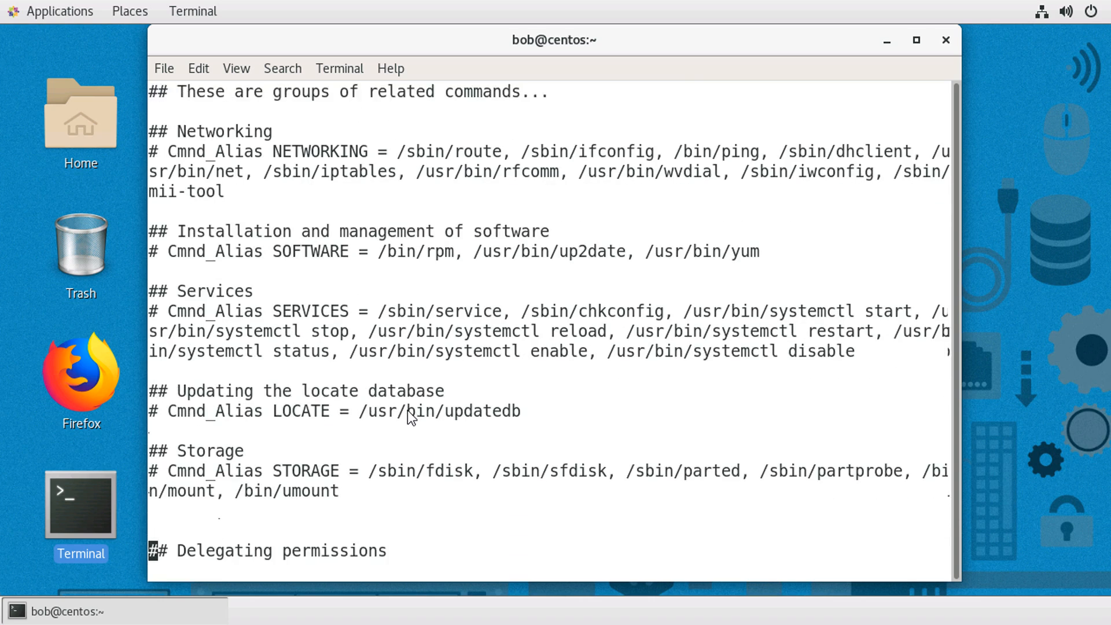
{"action": "scroll", "scroll_direction": "down", "scroll_amount": 3}
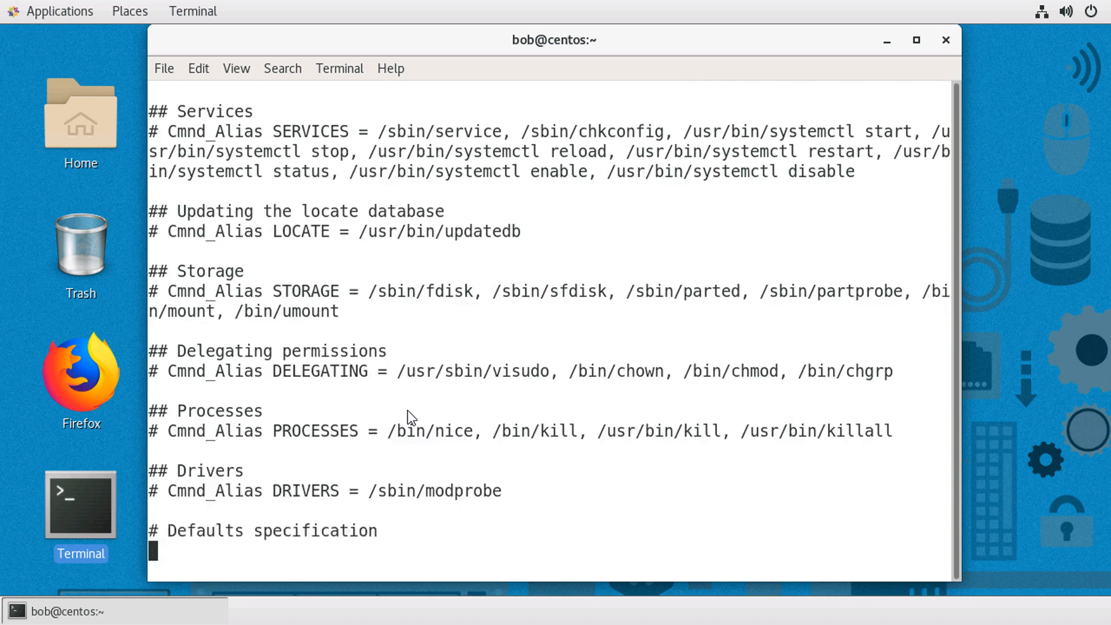
{"action": "scroll", "scroll_direction": "down", "scroll_amount": 3}
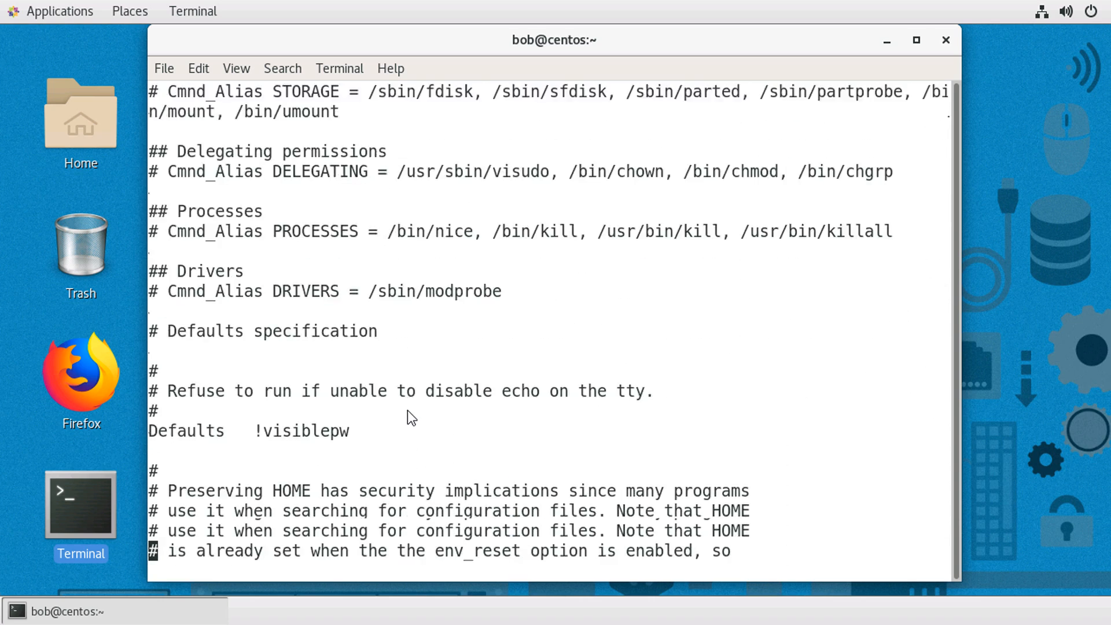
{"action": "scroll", "scroll_direction": "down", "scroll_amount": 3}
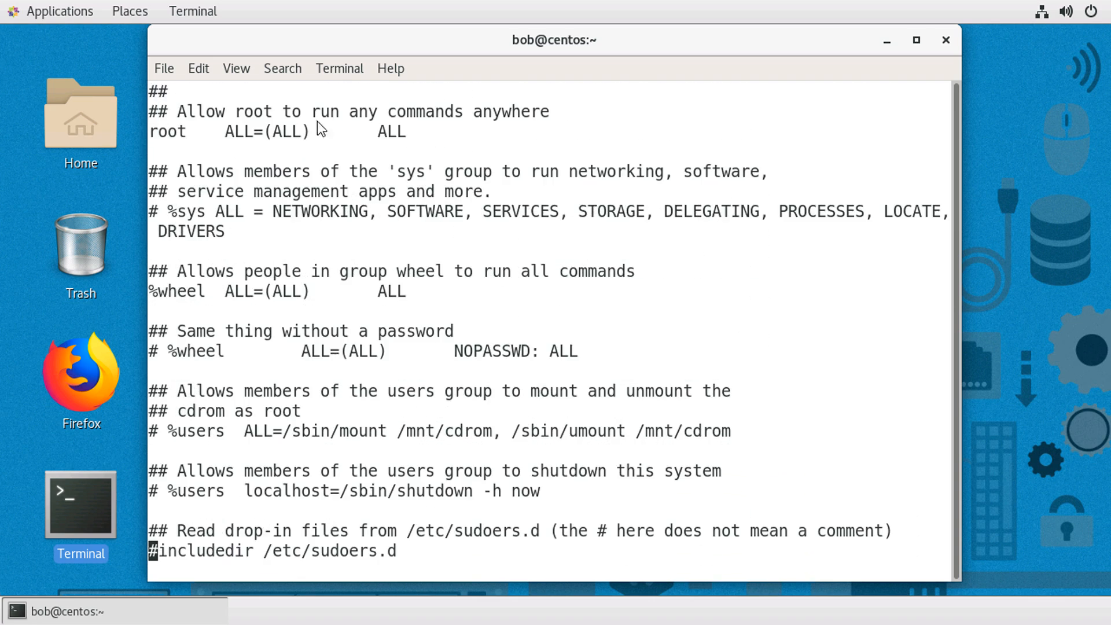
{"action": "mouse_move", "coordinate": [360, 287]}
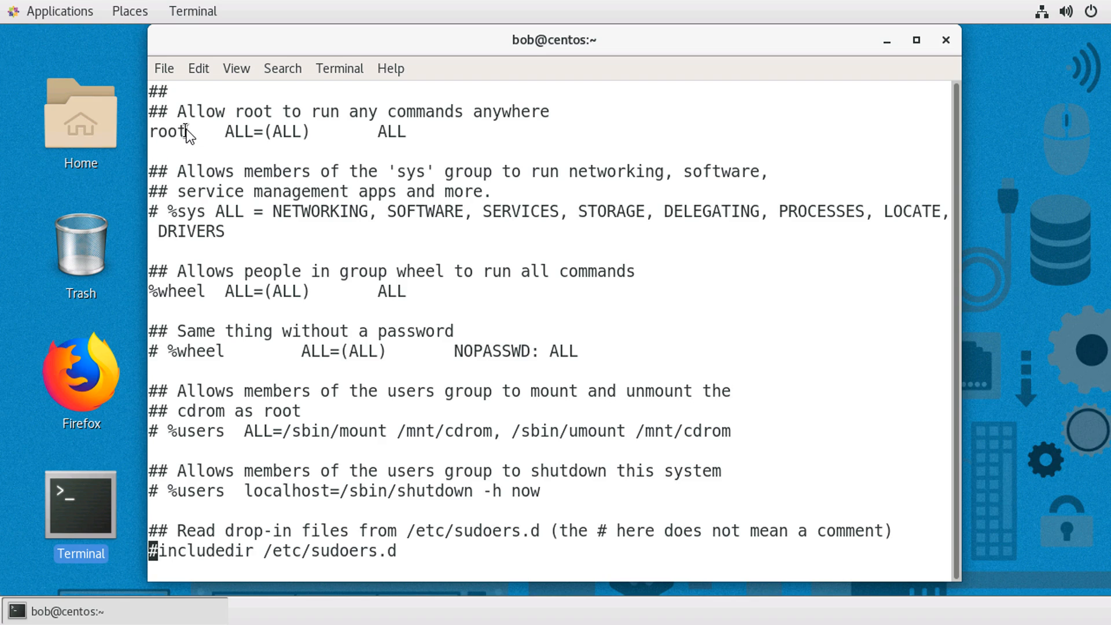
{"action": "double_click", "coordinate": [168, 132]}
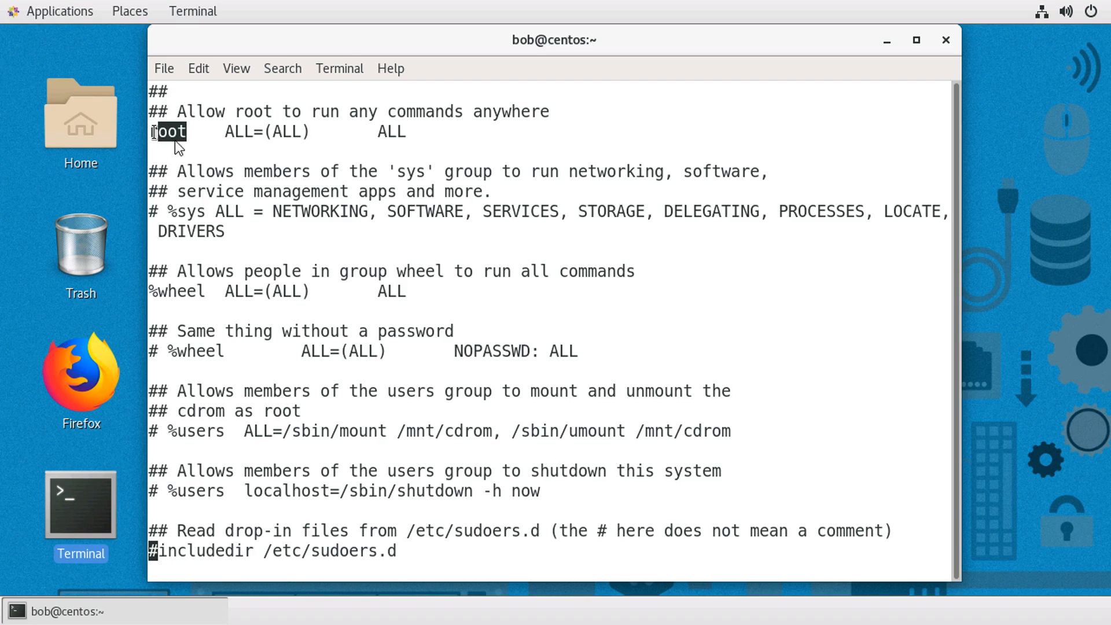
{"action": "left_click", "coordinate": [227, 132]}
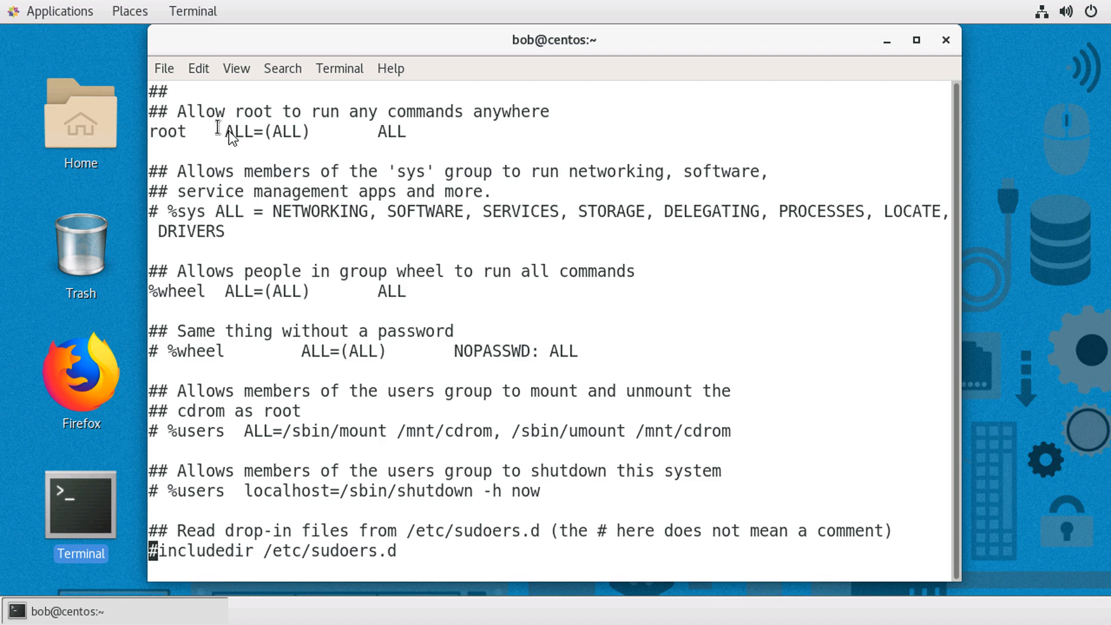
{"action": "double_click", "coordinate": [240, 132]}
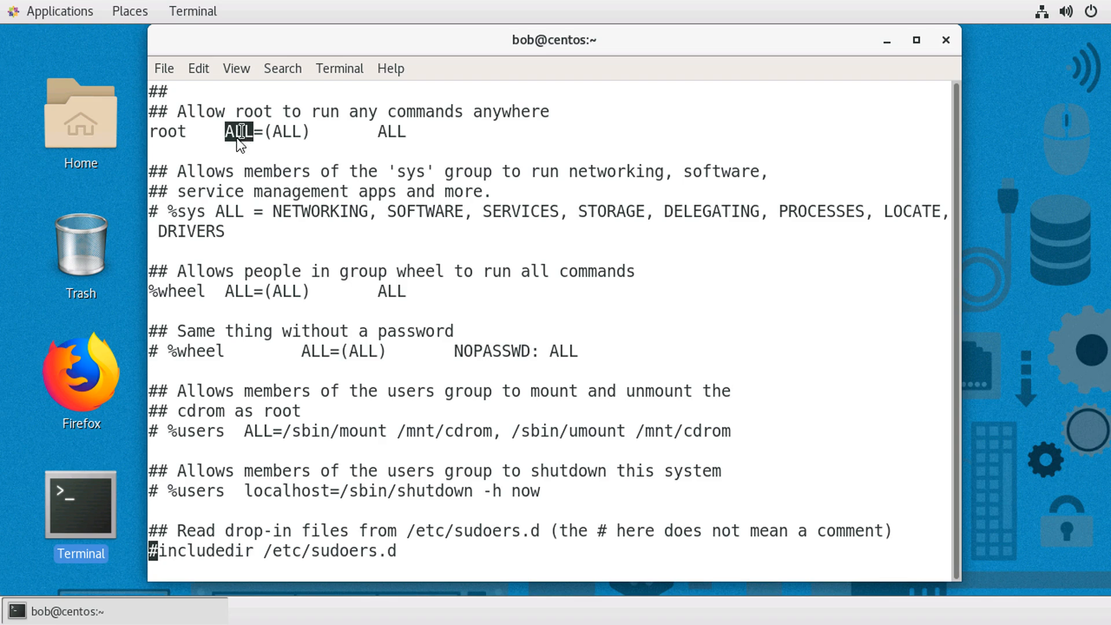
{"action": "mouse_move", "coordinate": [247, 147]}
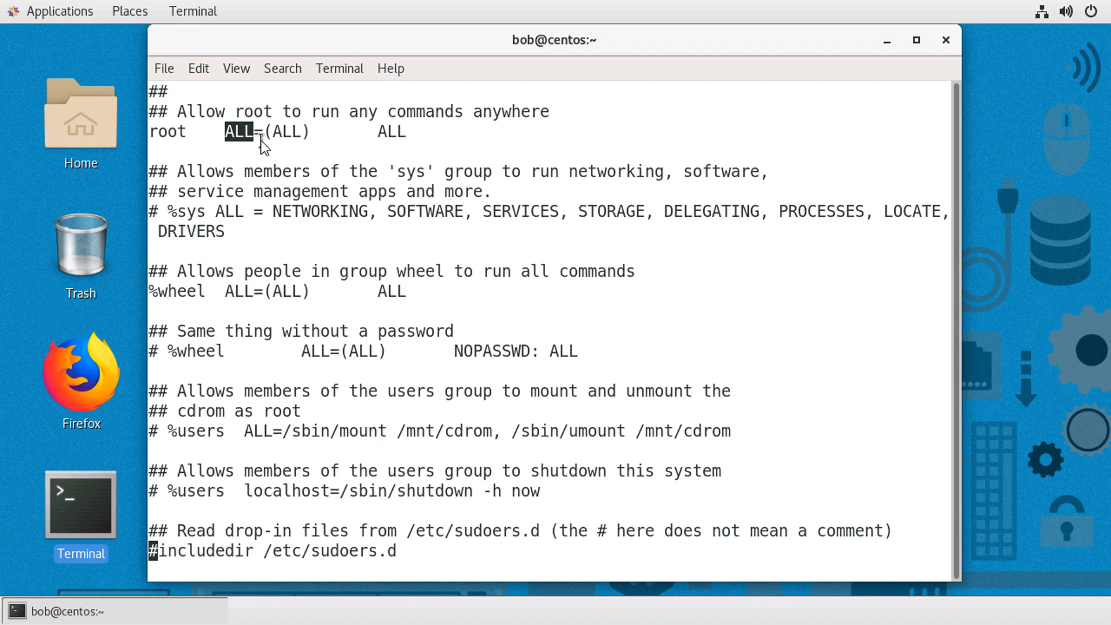
{"action": "mouse_move", "coordinate": [257, 138]}
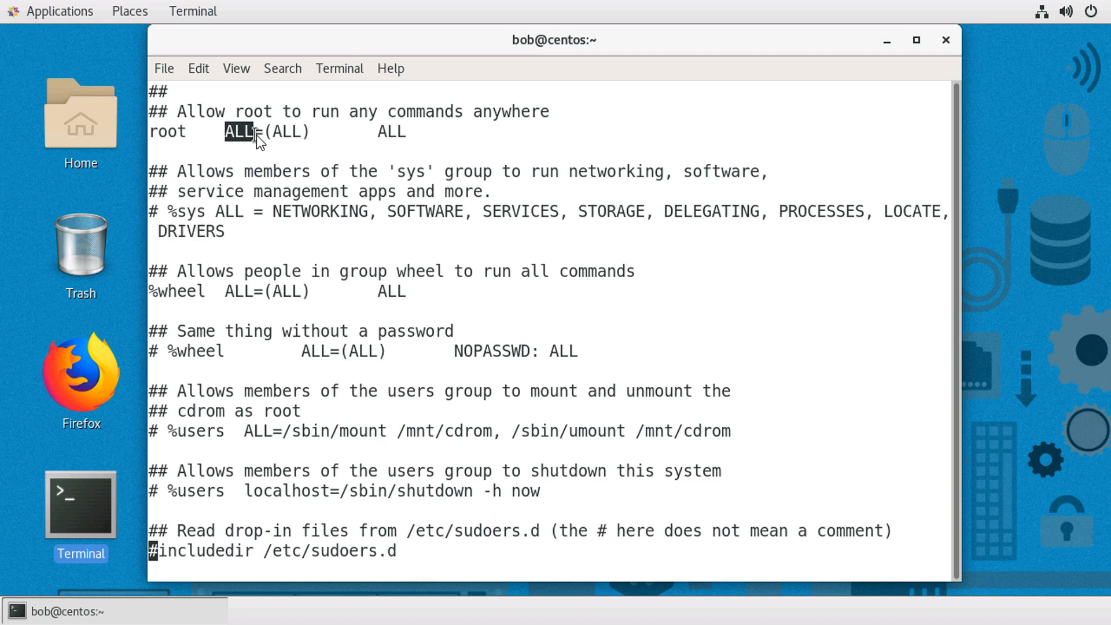
{"action": "mouse_move", "coordinate": [278, 140]}
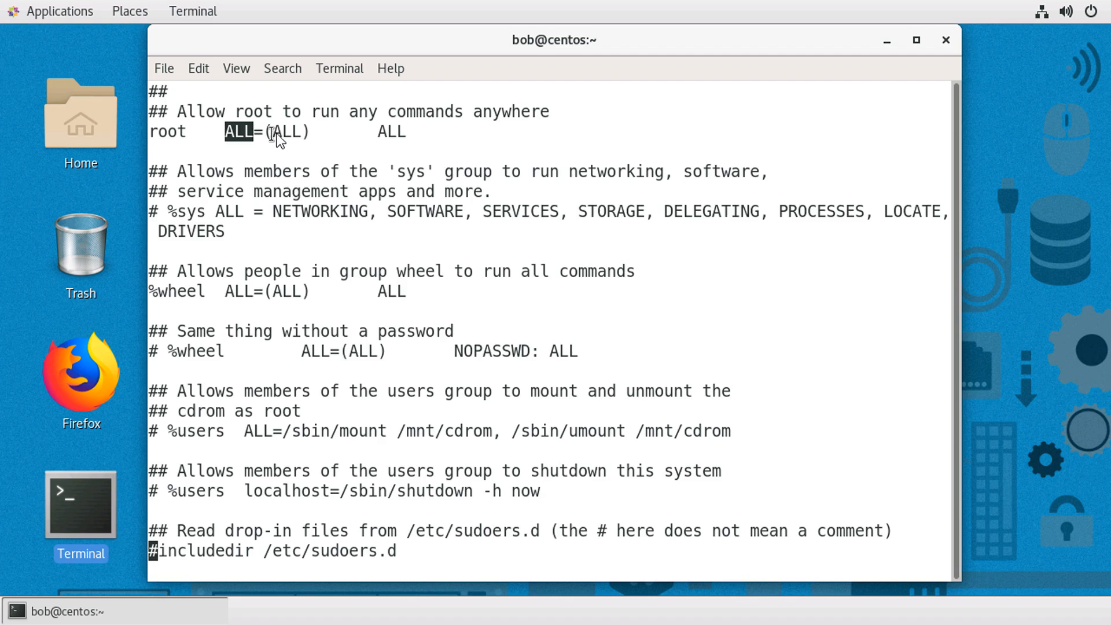
{"action": "double_click", "coordinate": [288, 132]}
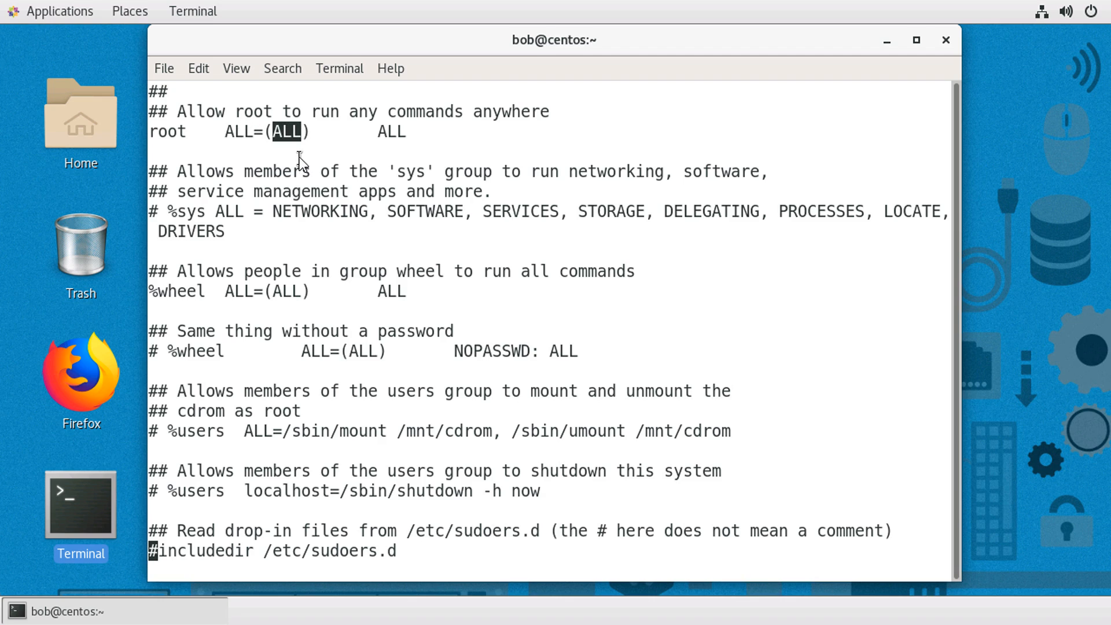
{"action": "mouse_move", "coordinate": [290, 138]}
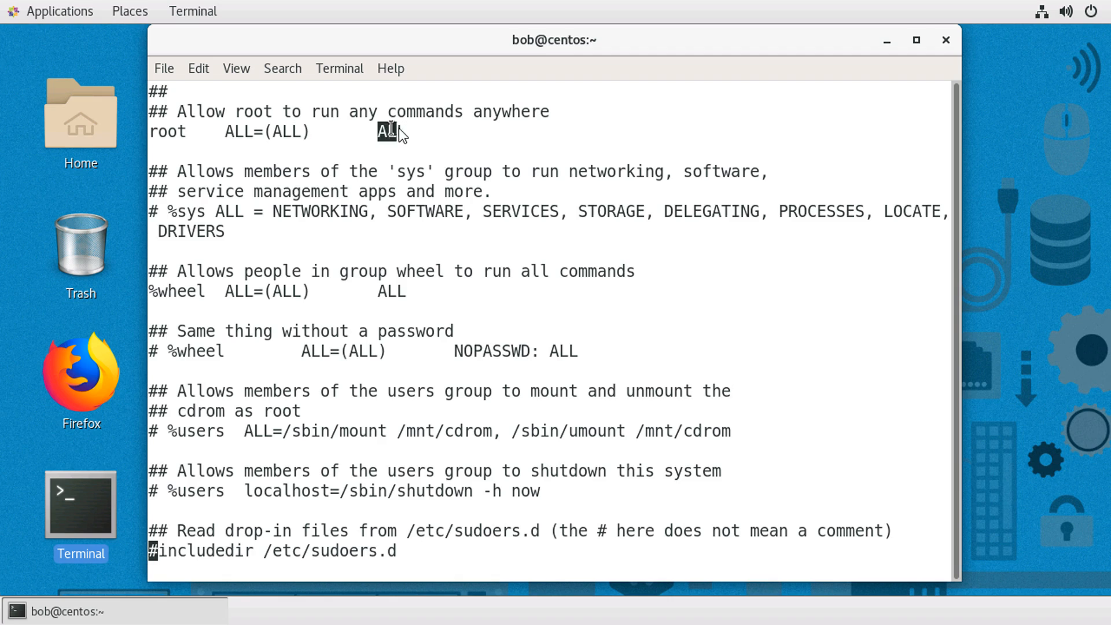
{"action": "double_click", "coordinate": [389, 132]}
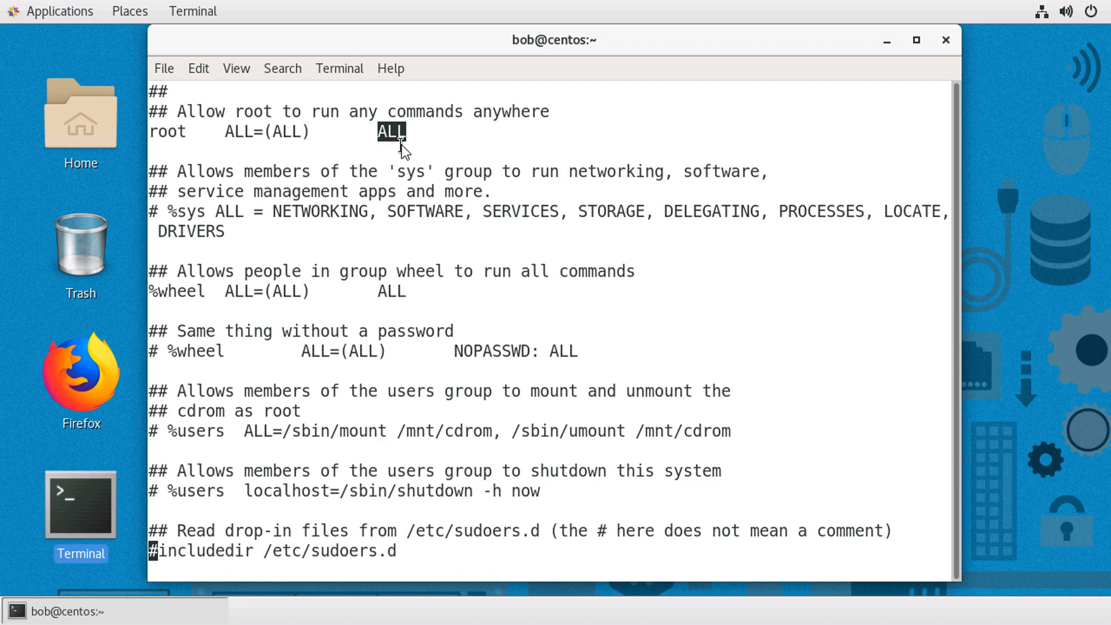
{"action": "mouse_move", "coordinate": [440, 146]}
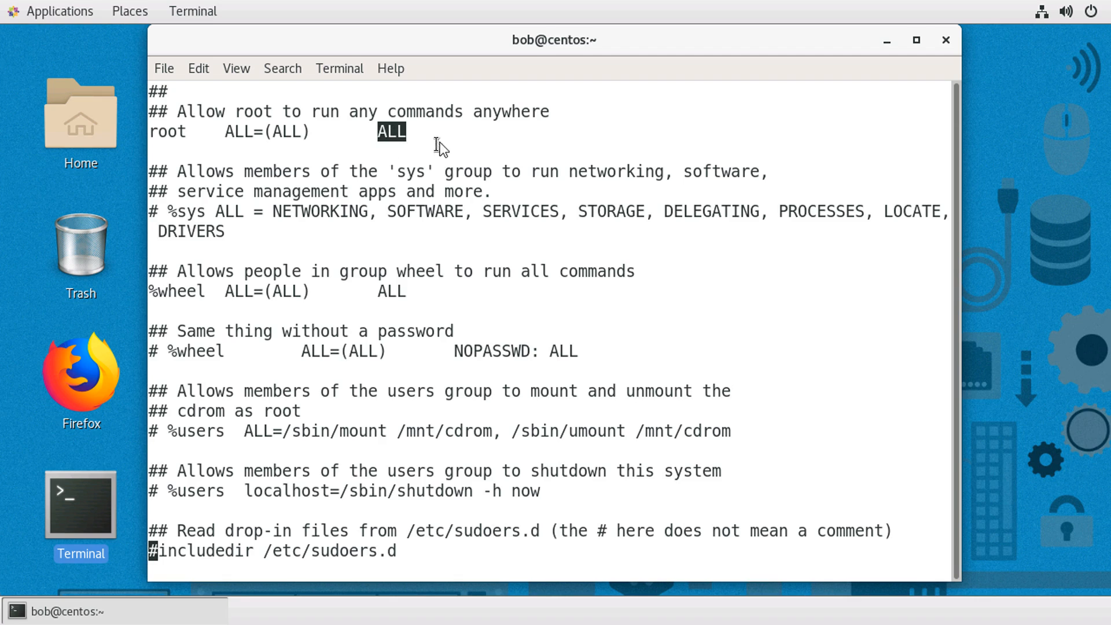
{"action": "mouse_move", "coordinate": [354, 146]}
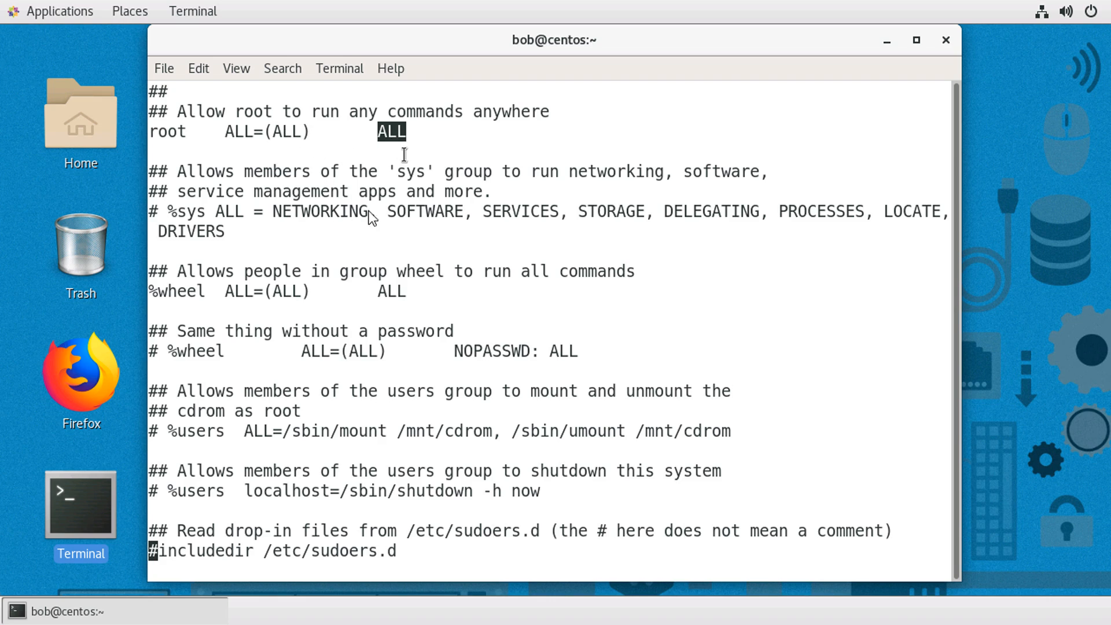
{"action": "mouse_move", "coordinate": [440, 132]}
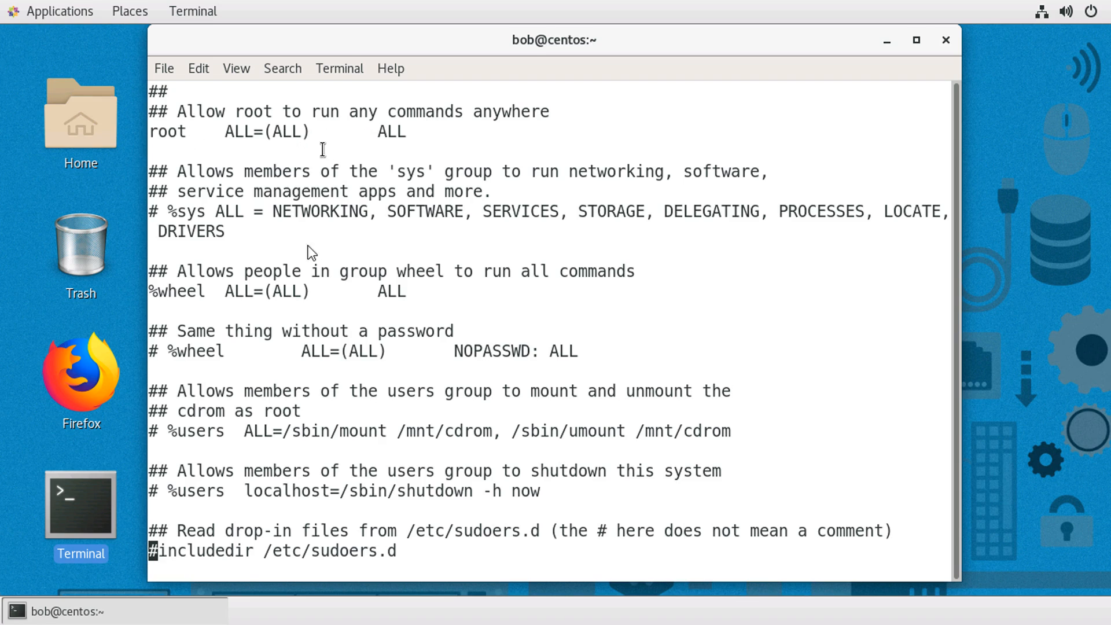
{"action": "double_click", "coordinate": [184, 292]}
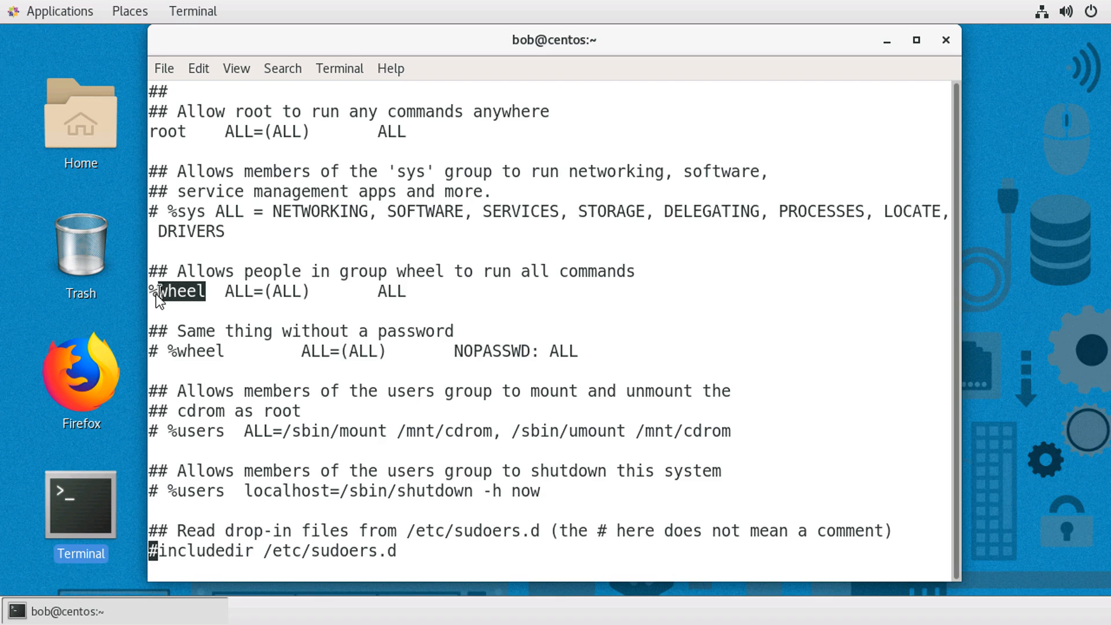
{"action": "left_click", "coordinate": [177, 292]}
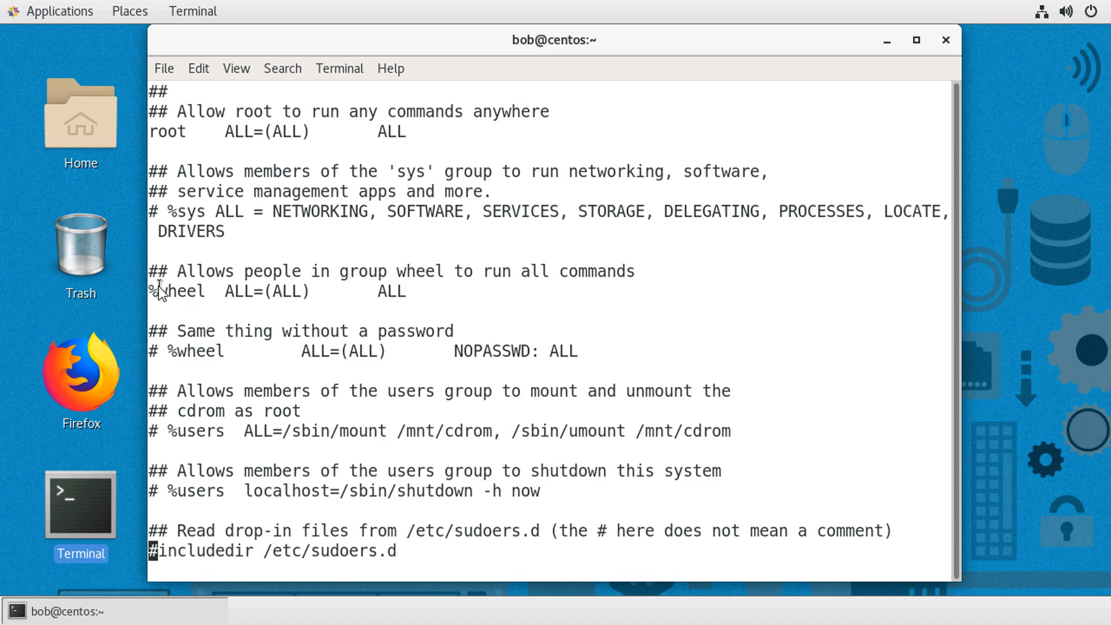
{"action": "mouse_move", "coordinate": [163, 298]}
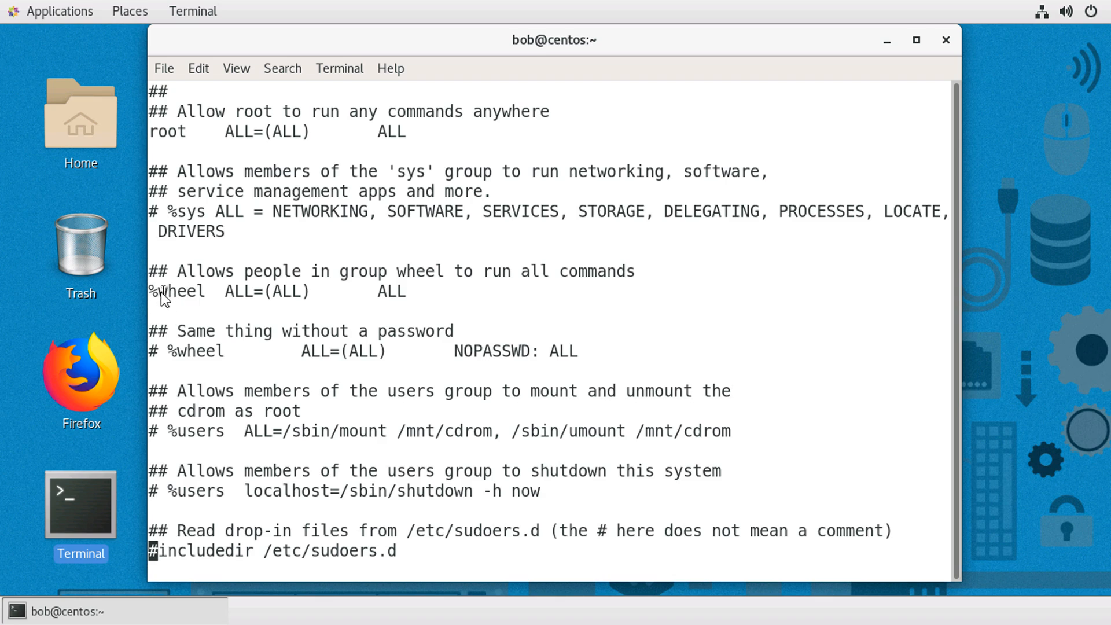
{"action": "mouse_move", "coordinate": [208, 297]}
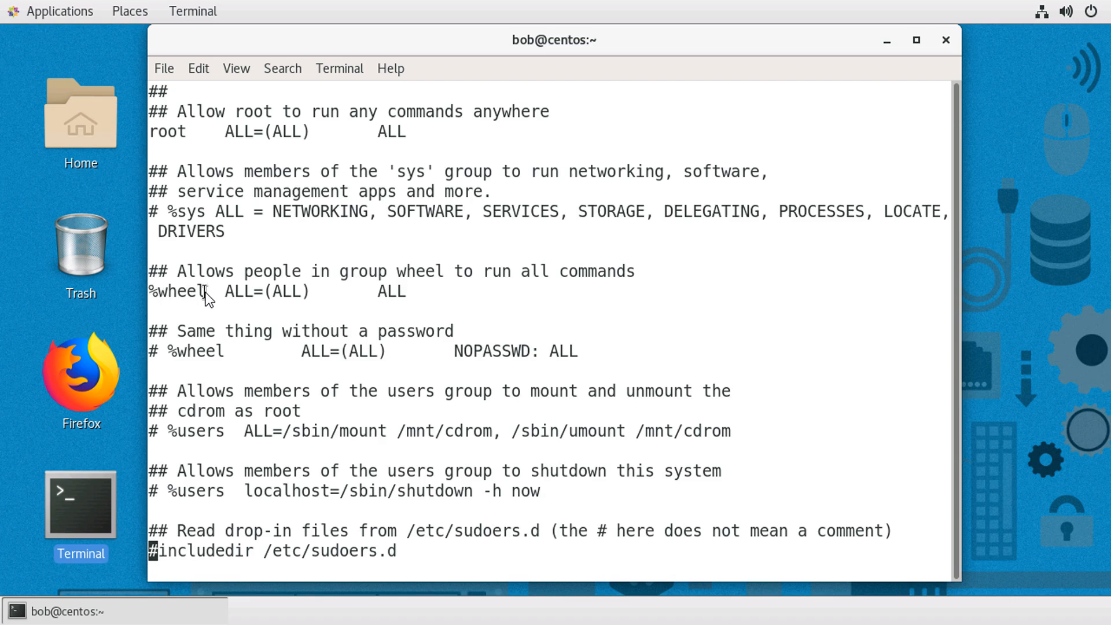
{"action": "double_click", "coordinate": [176, 291]}
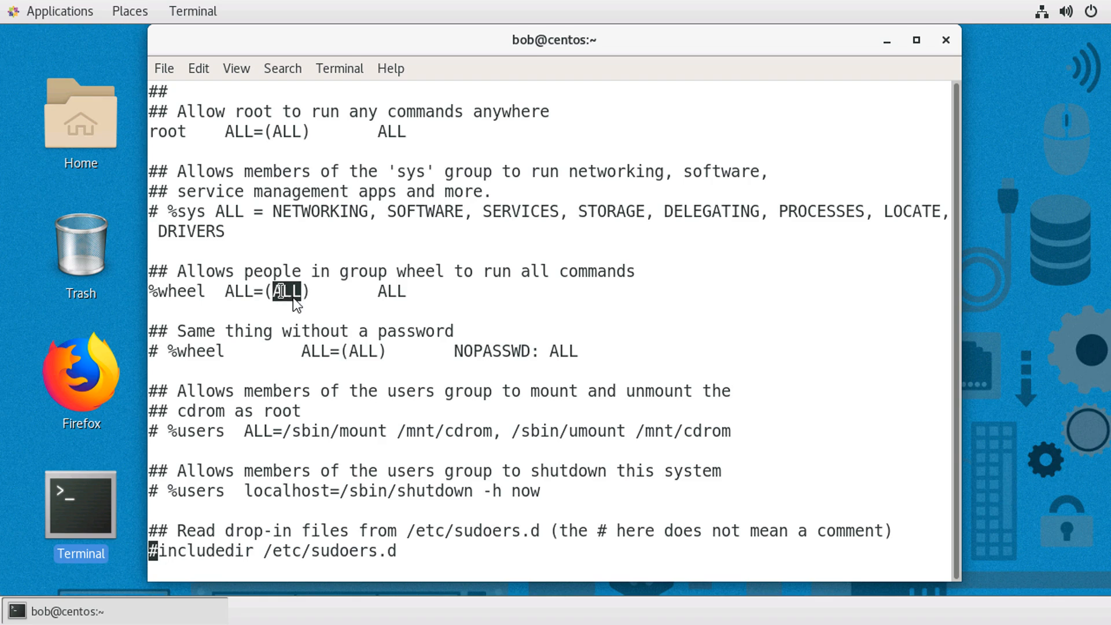
{"action": "double_click", "coordinate": [390, 292]}
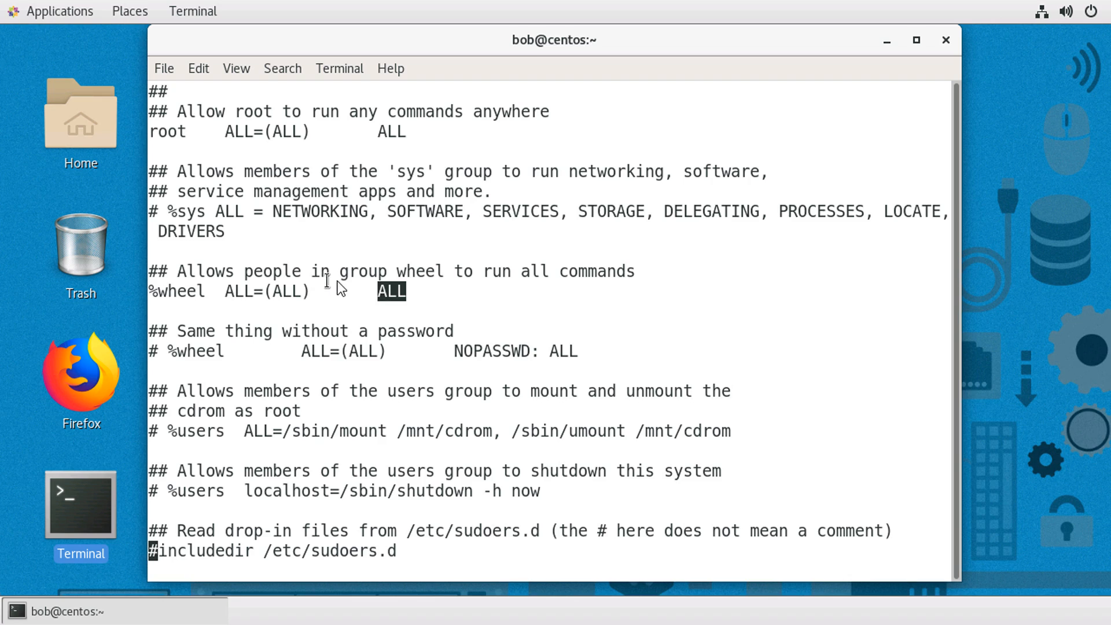
{"action": "mouse_move", "coordinate": [351, 288]}
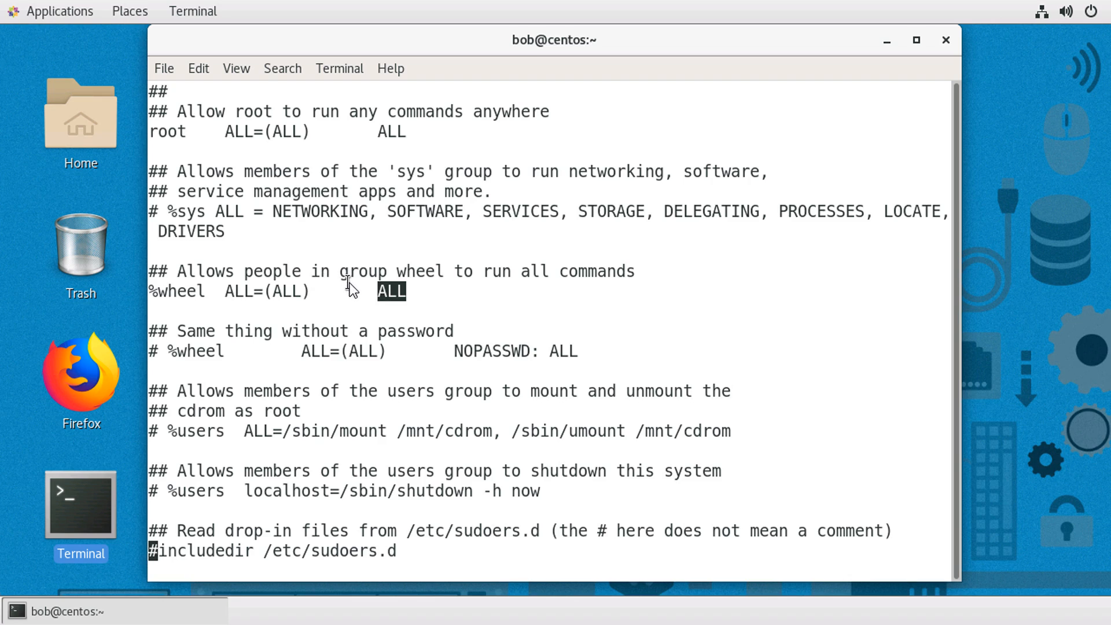
{"action": "mouse_move", "coordinate": [285, 333]}
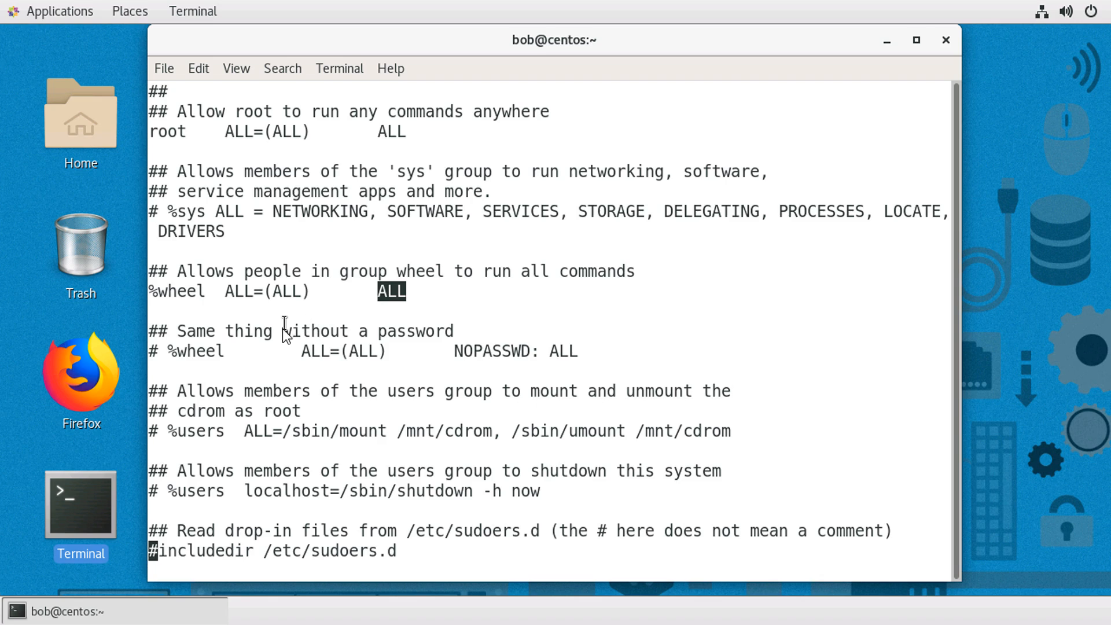
{"action": "mouse_move", "coordinate": [278, 356]}
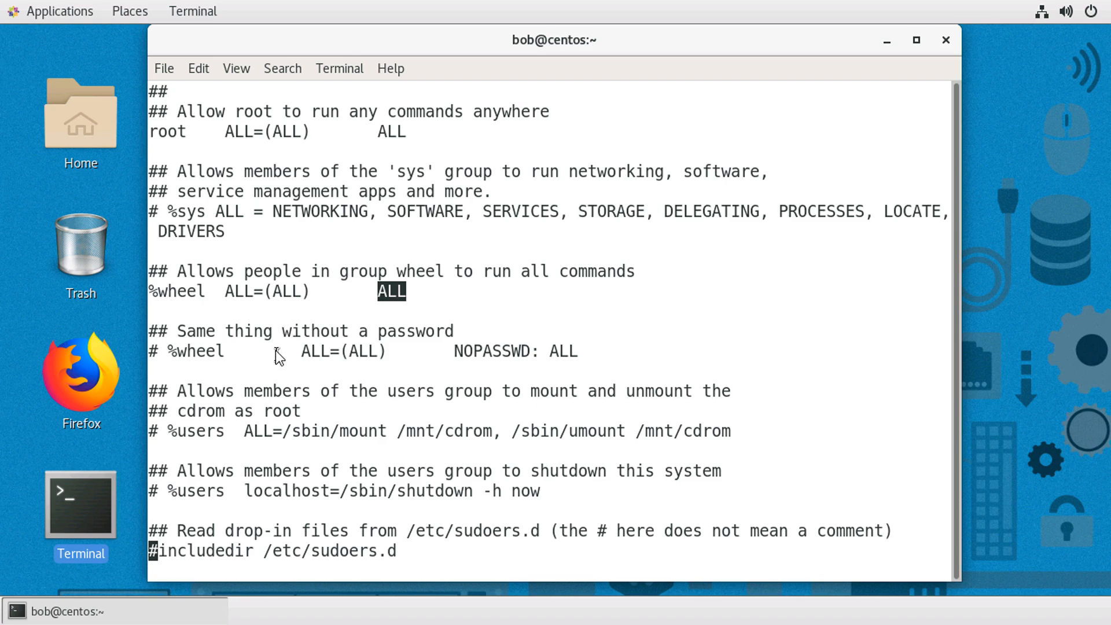
{"action": "mouse_move", "coordinate": [270, 354]}
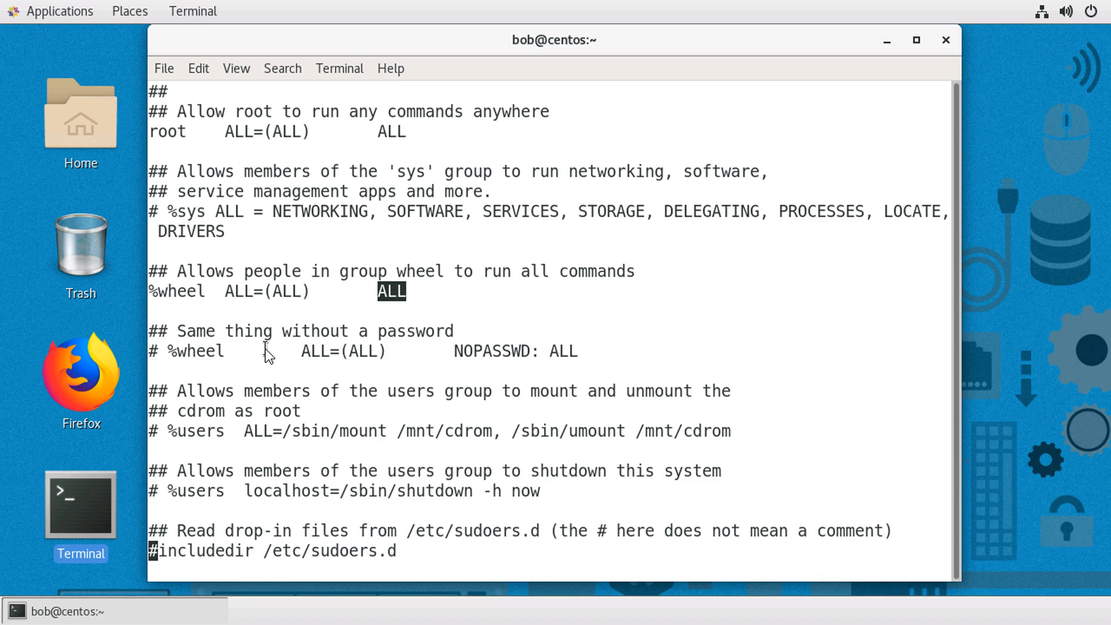
{"action": "mouse_move", "coordinate": [284, 356]}
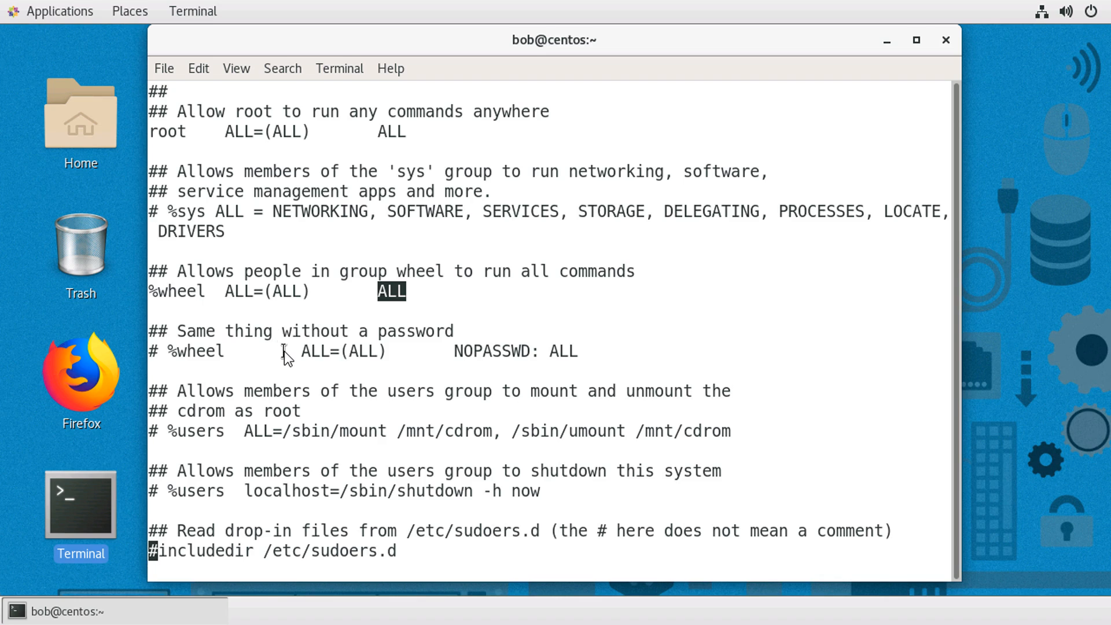
{"action": "mouse_move", "coordinate": [293, 354]}
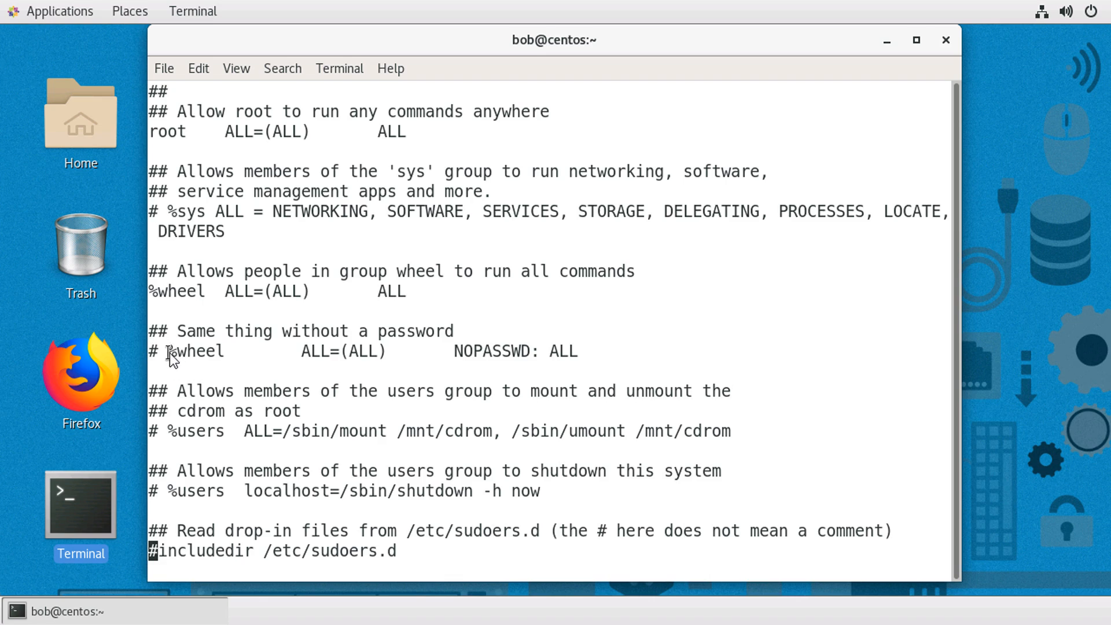
{"action": "double_click", "coordinate": [194, 352]}
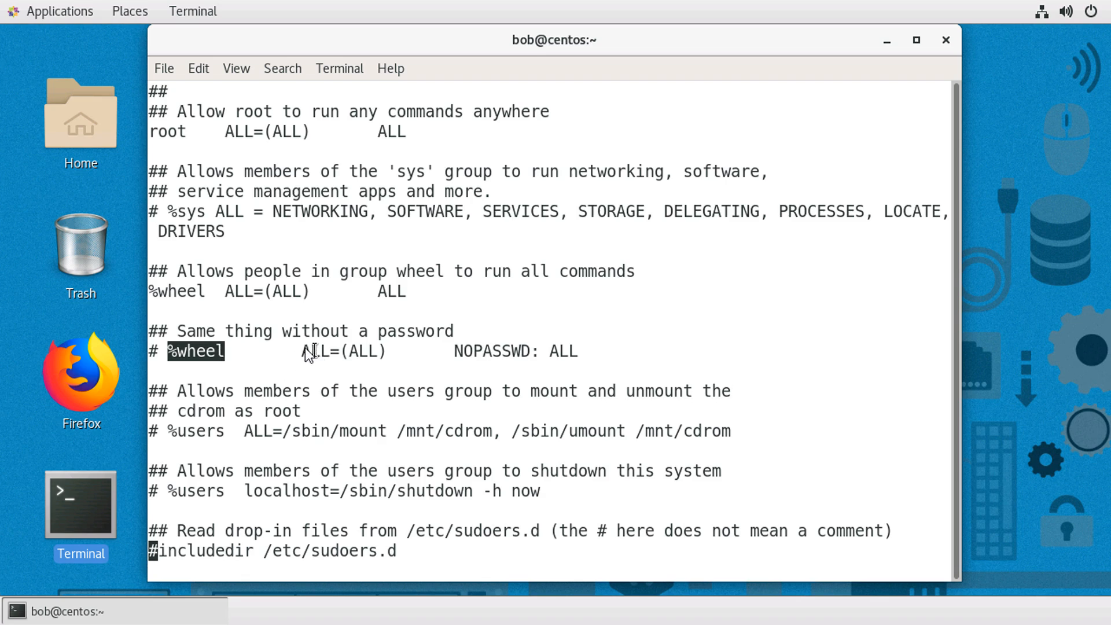
{"action": "double_click", "coordinate": [363, 351]}
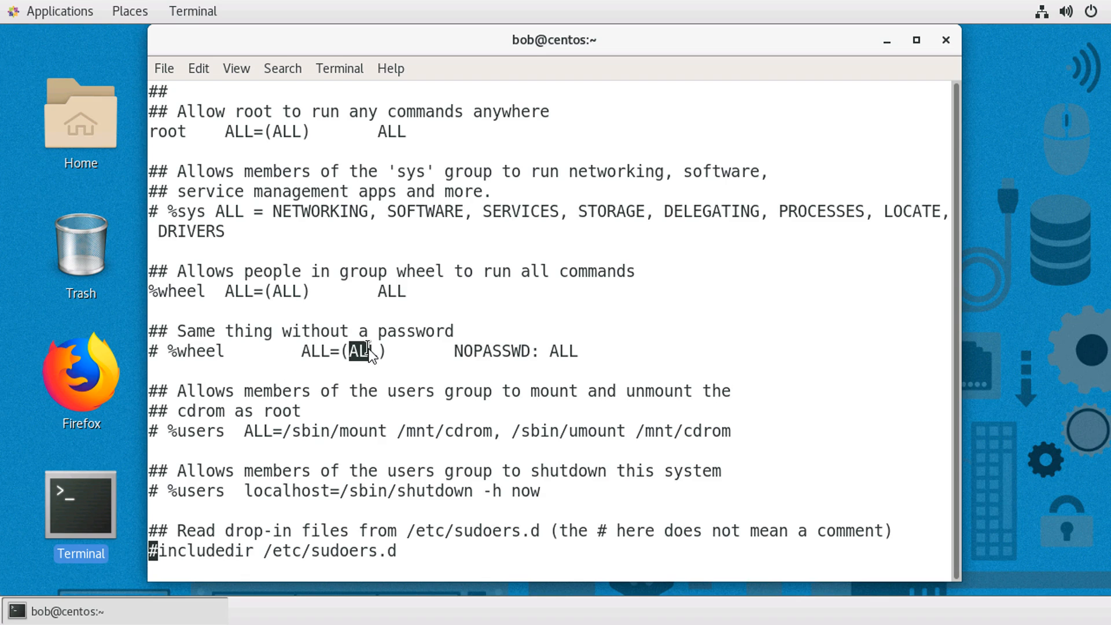
{"action": "double_click", "coordinate": [490, 351]}
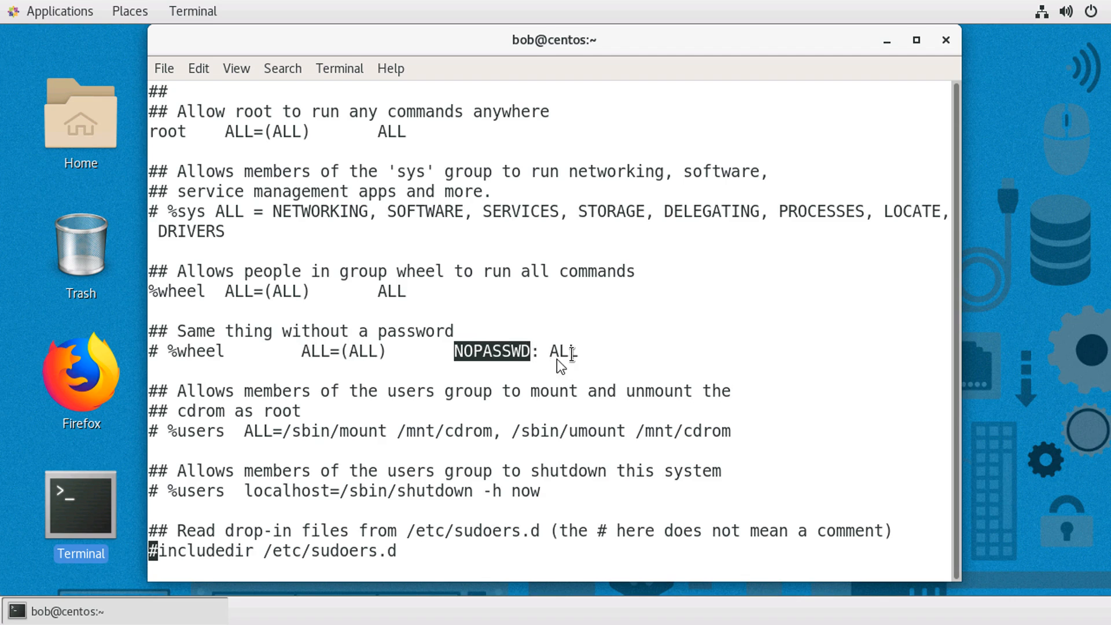
{"action": "double_click", "coordinate": [562, 351]}
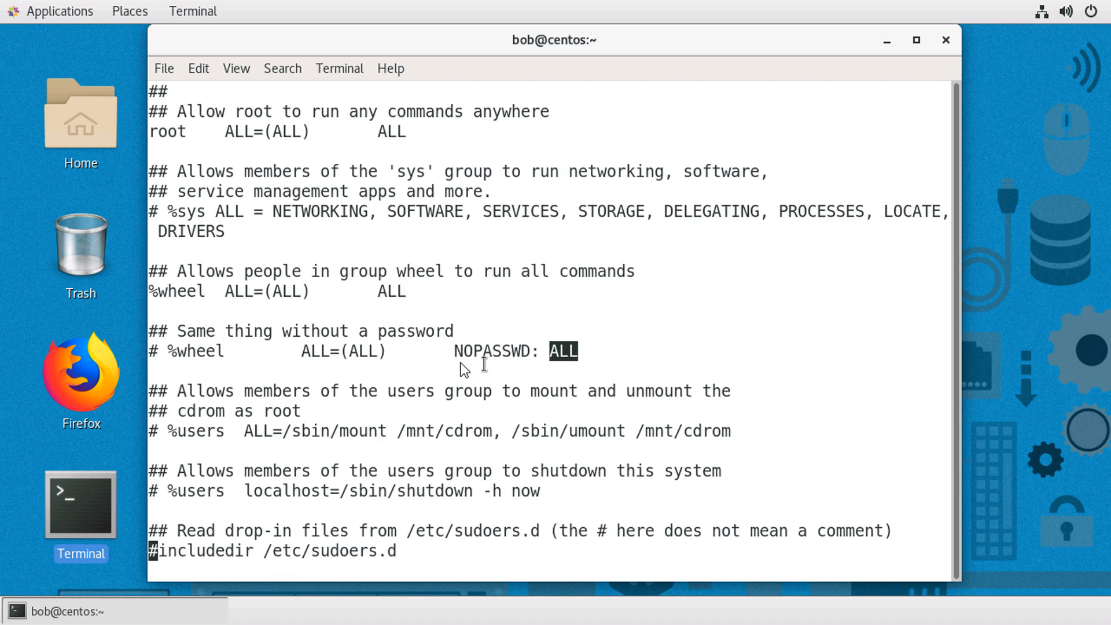
{"action": "double_click", "coordinate": [490, 352]}
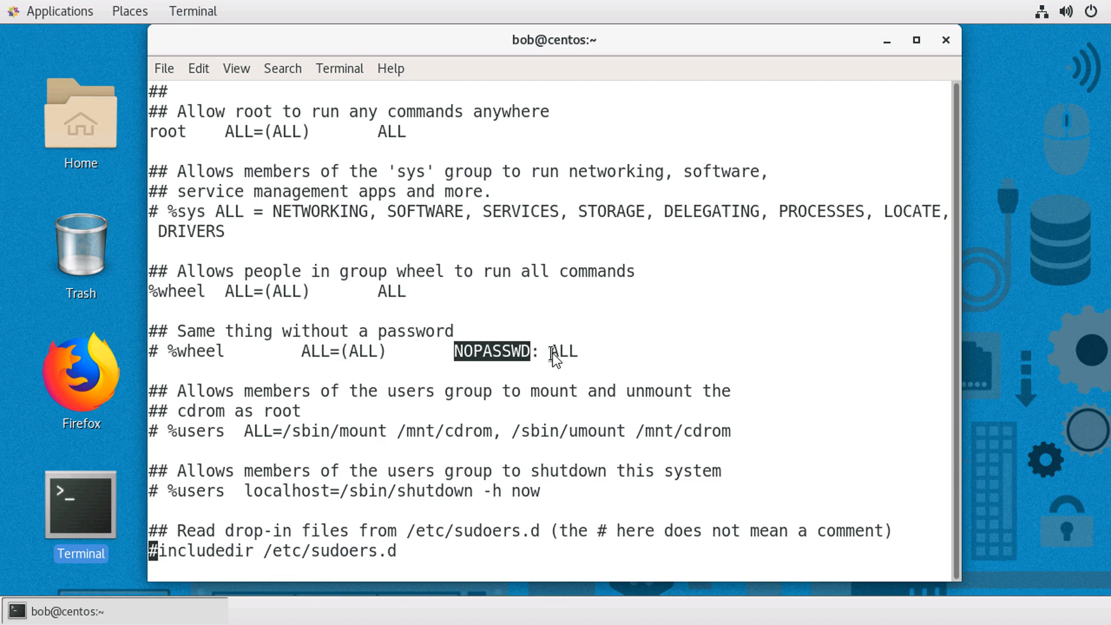
{"action": "double_click", "coordinate": [562, 352]}
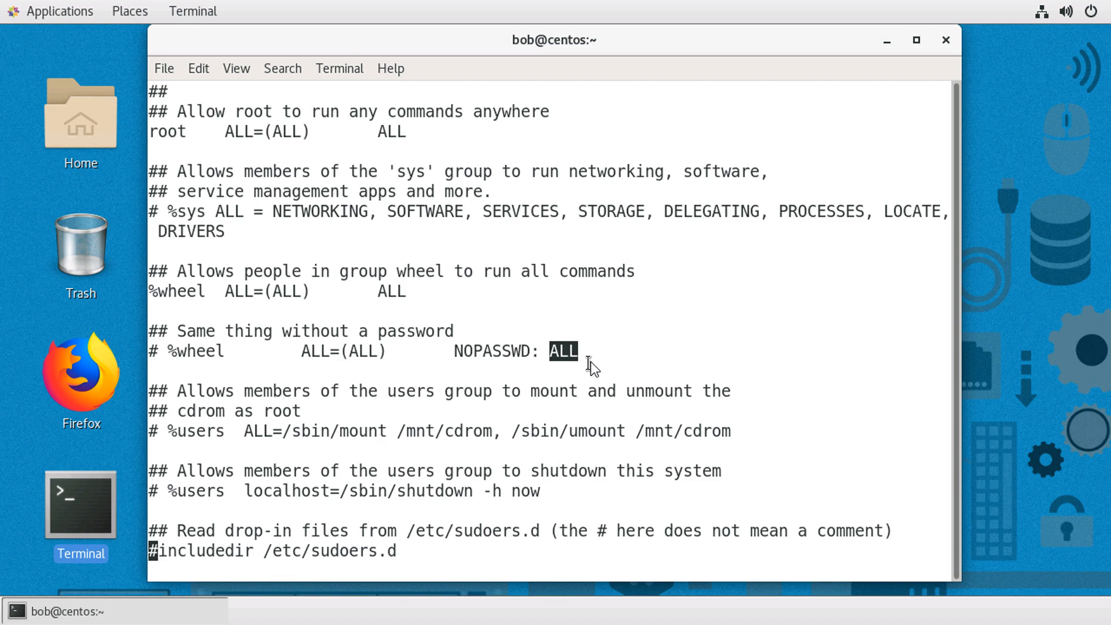
{"action": "mouse_move", "coordinate": [574, 344]}
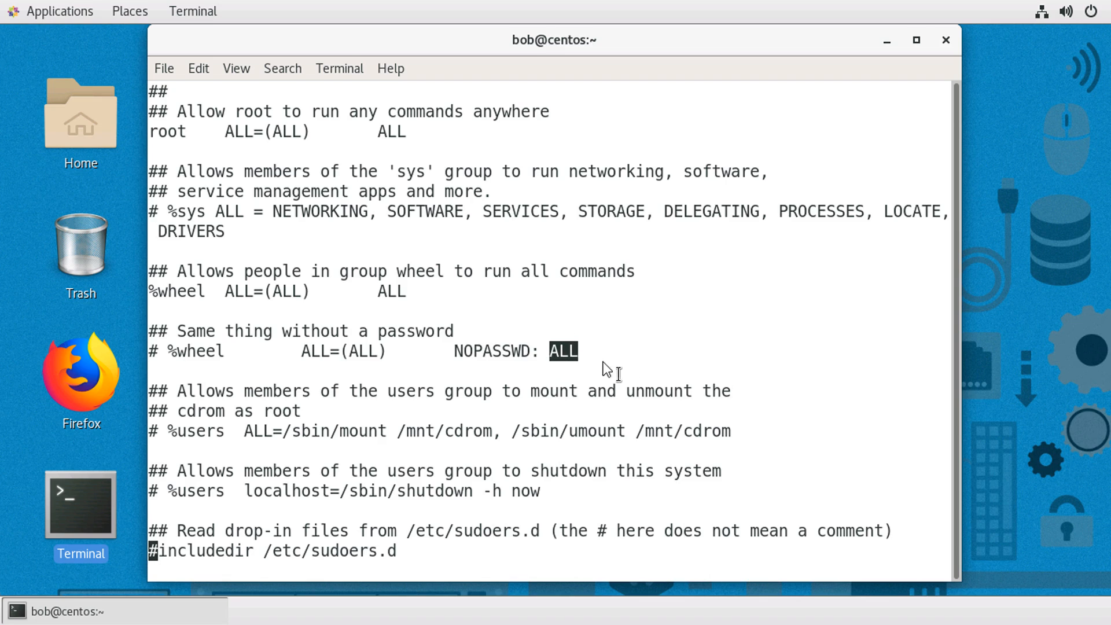
{"action": "mouse_move", "coordinate": [590, 357]}
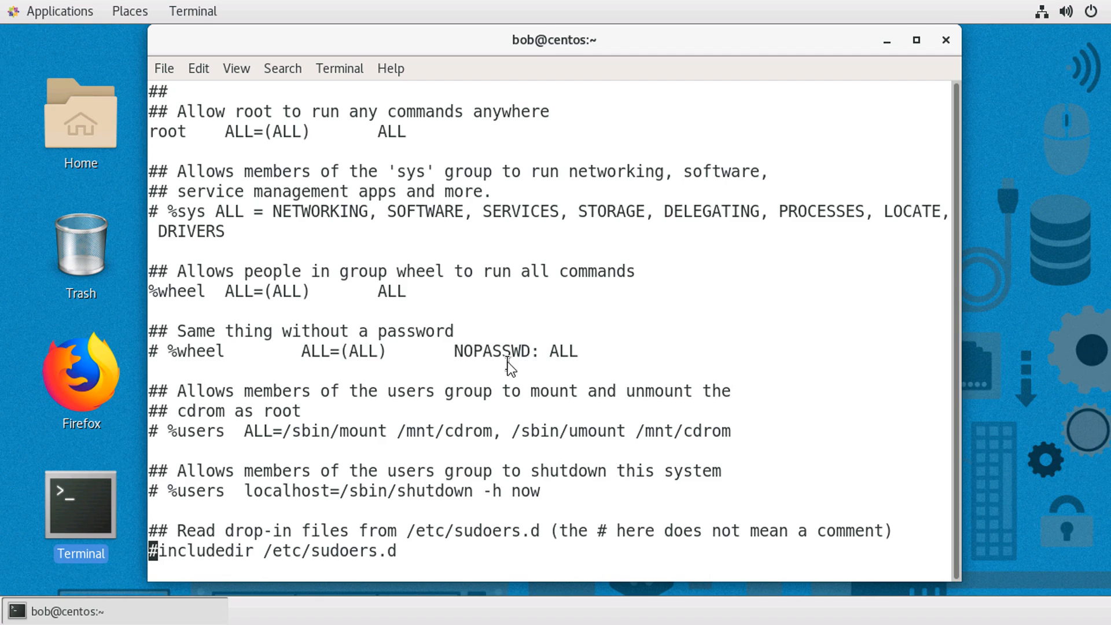
{"action": "double_click", "coordinate": [492, 351]}
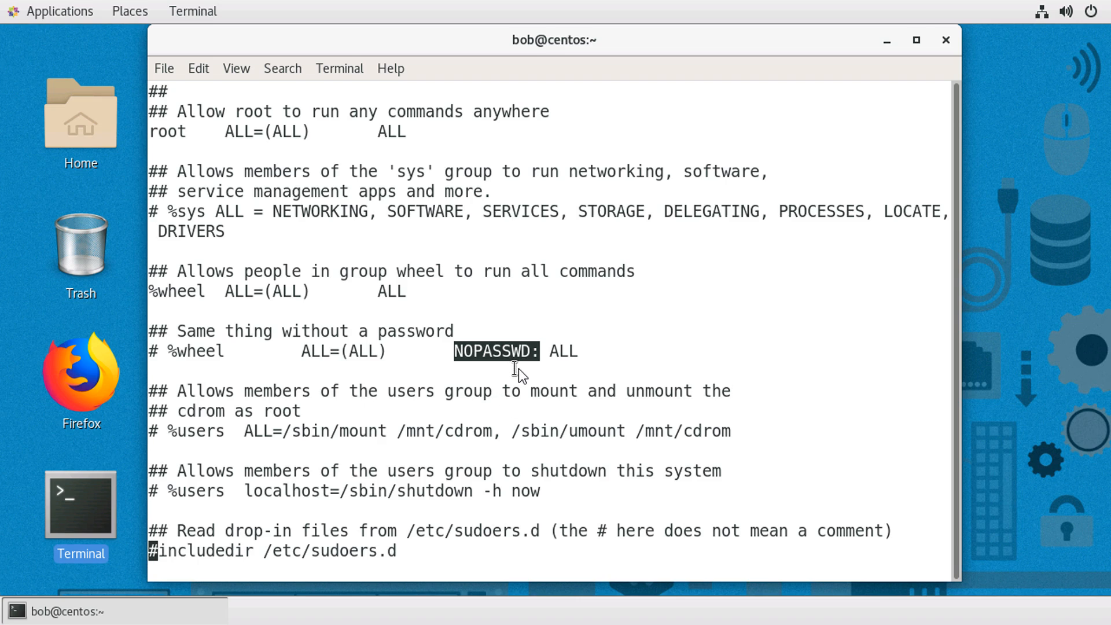
{"action": "mouse_move", "coordinate": [297, 357]}
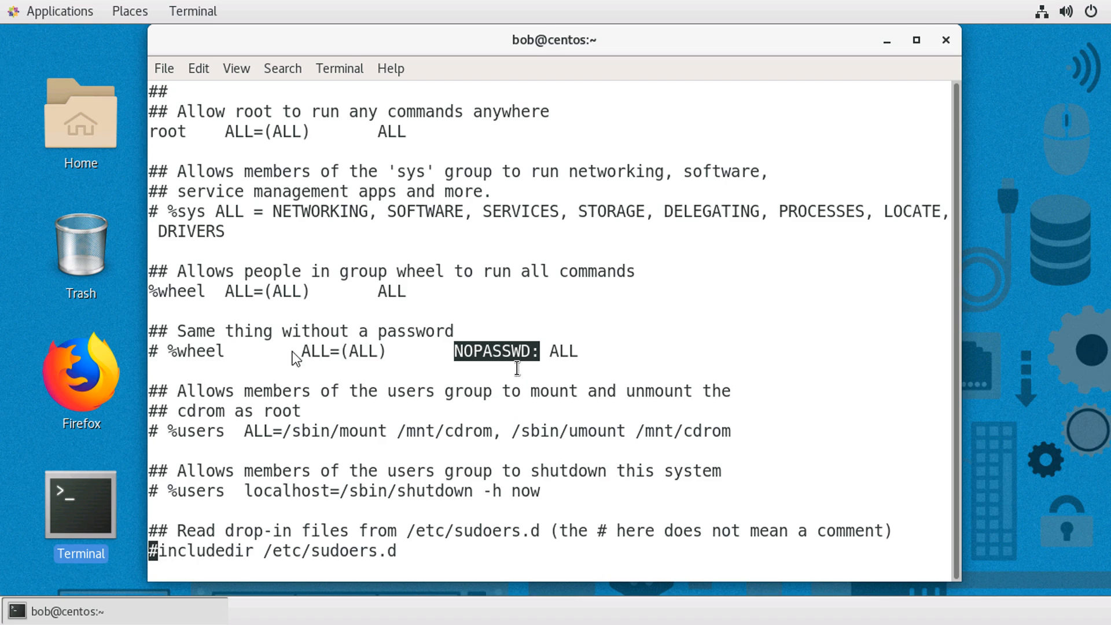
{"action": "mouse_move", "coordinate": [624, 346]}
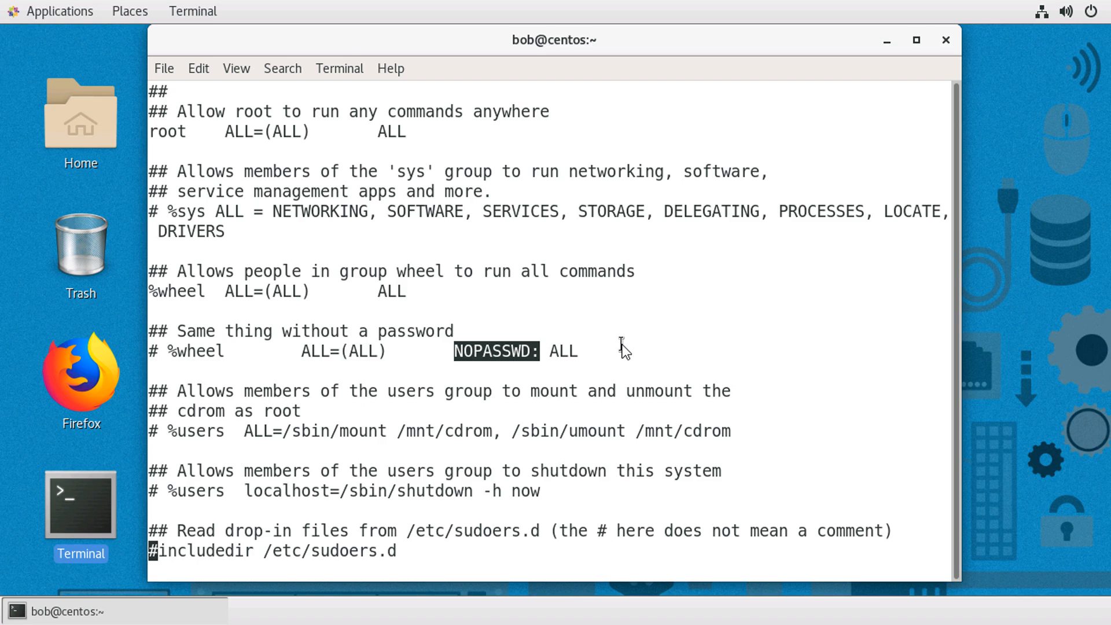
{"action": "mouse_move", "coordinate": [649, 343]}
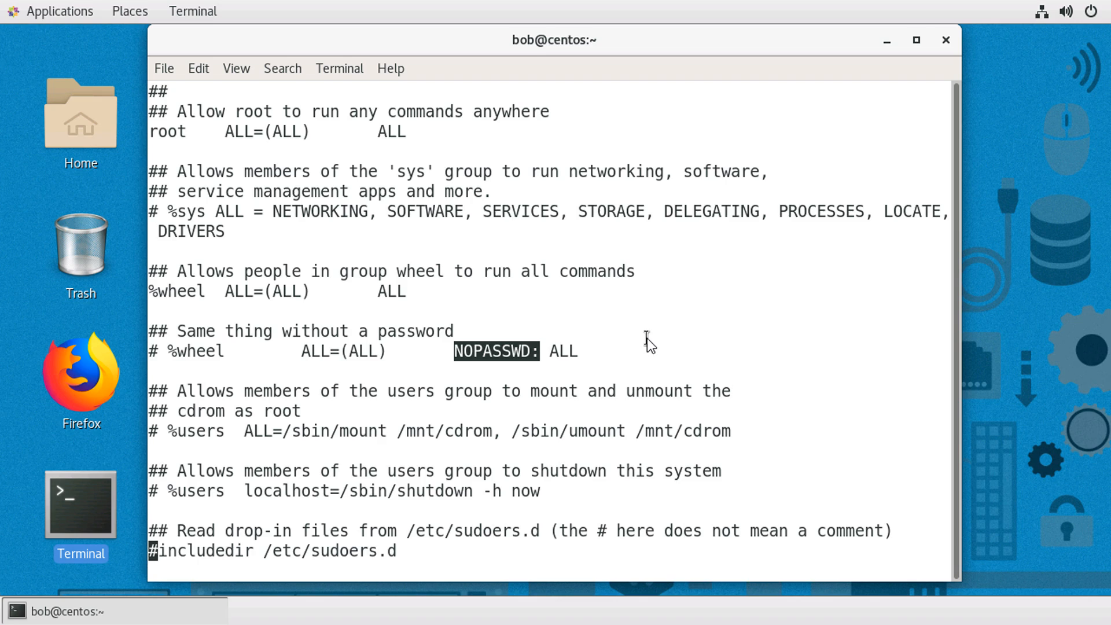
{"action": "mouse_move", "coordinate": [647, 354]}
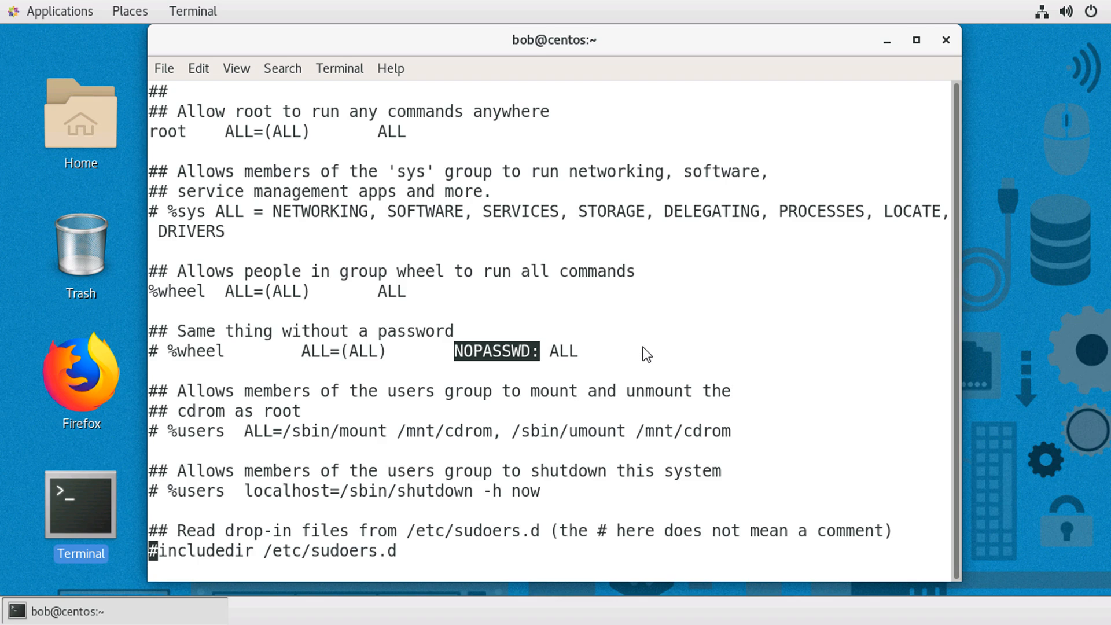
{"action": "mouse_move", "coordinate": [267, 428]}
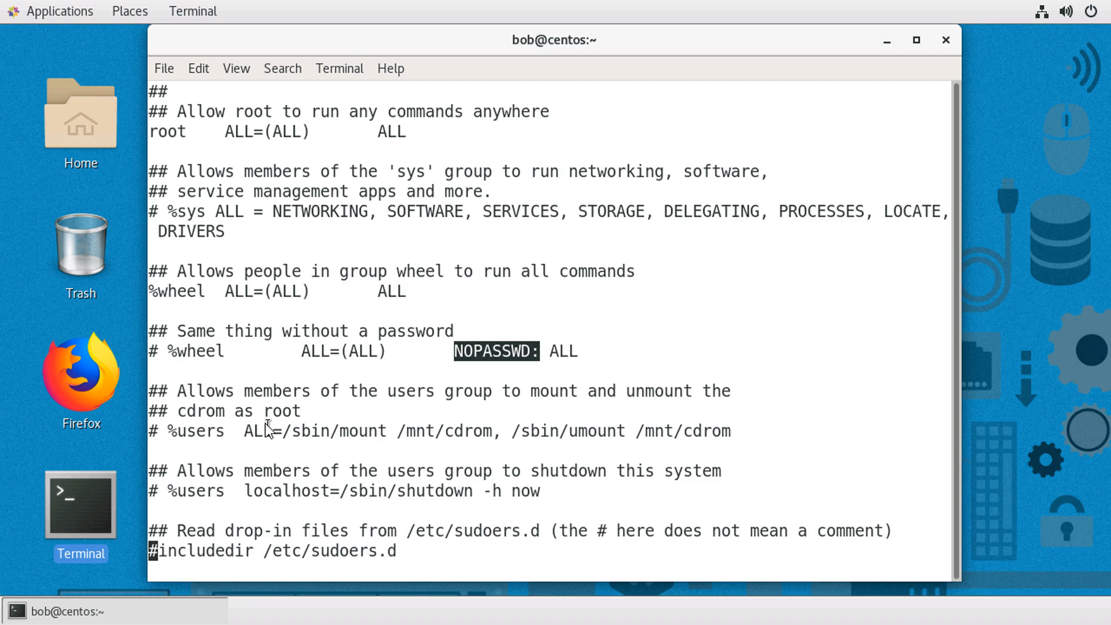
Quit visudo, hit the syntax error near line 116, and choose x to exit without saving back to the prompt
{"action": "key", "text": "i"}
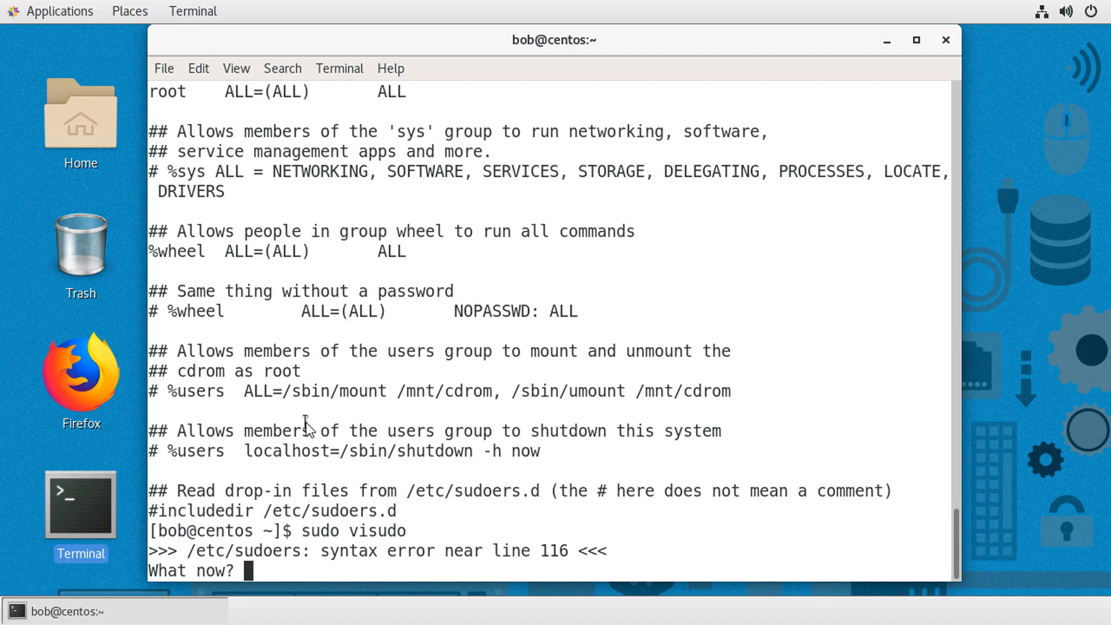
{"action": "type", "text": "q"}
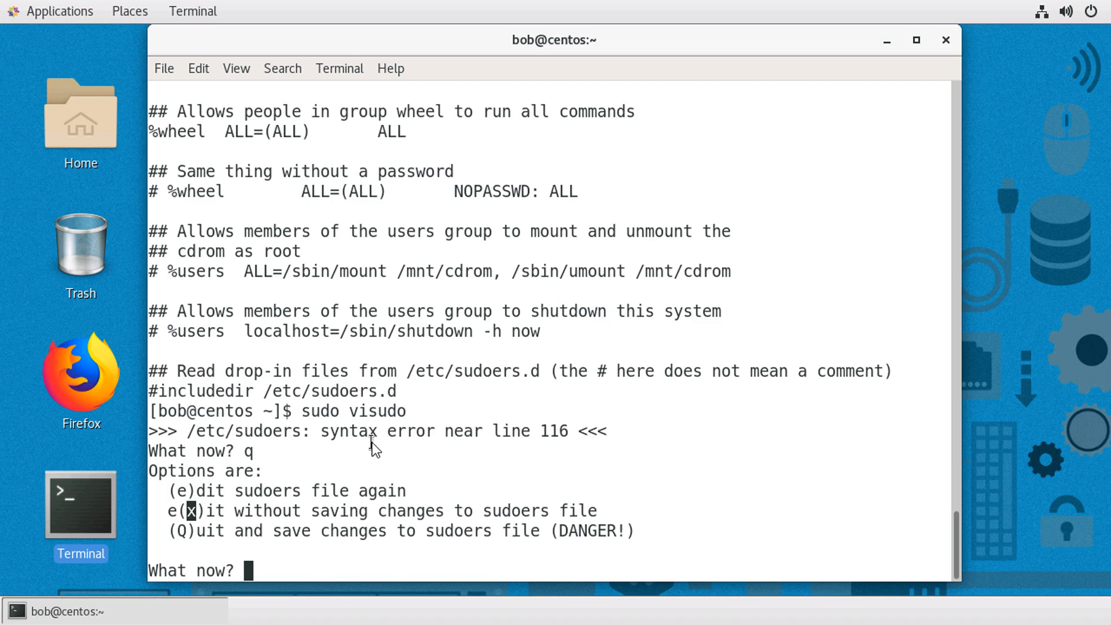
{"action": "type", "text": "x"}
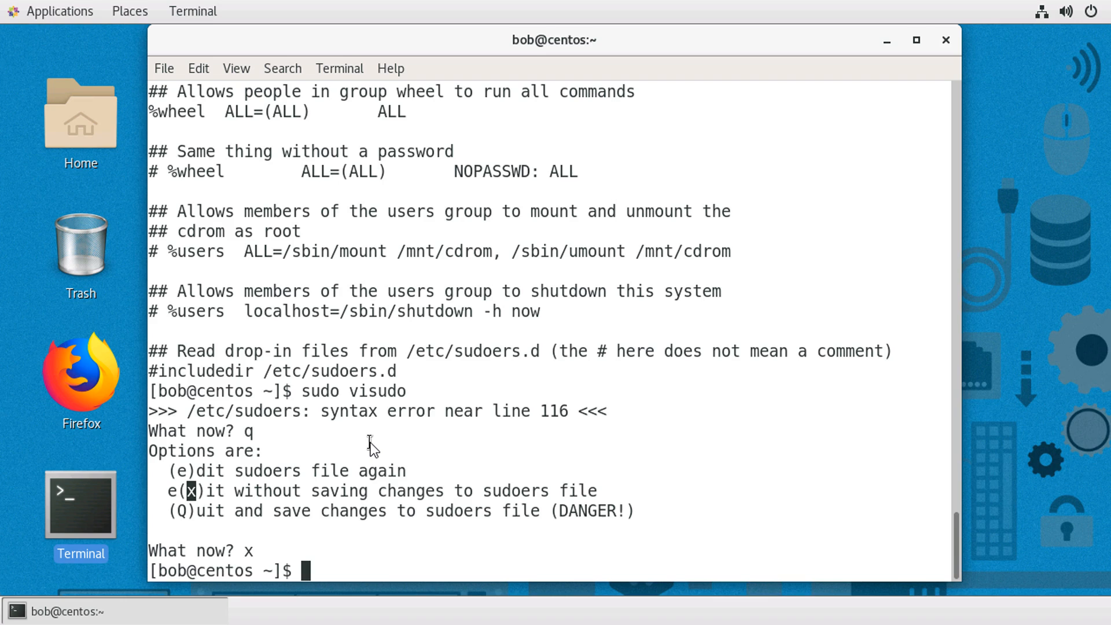
{"action": "mouse_move", "coordinate": [383, 454]}
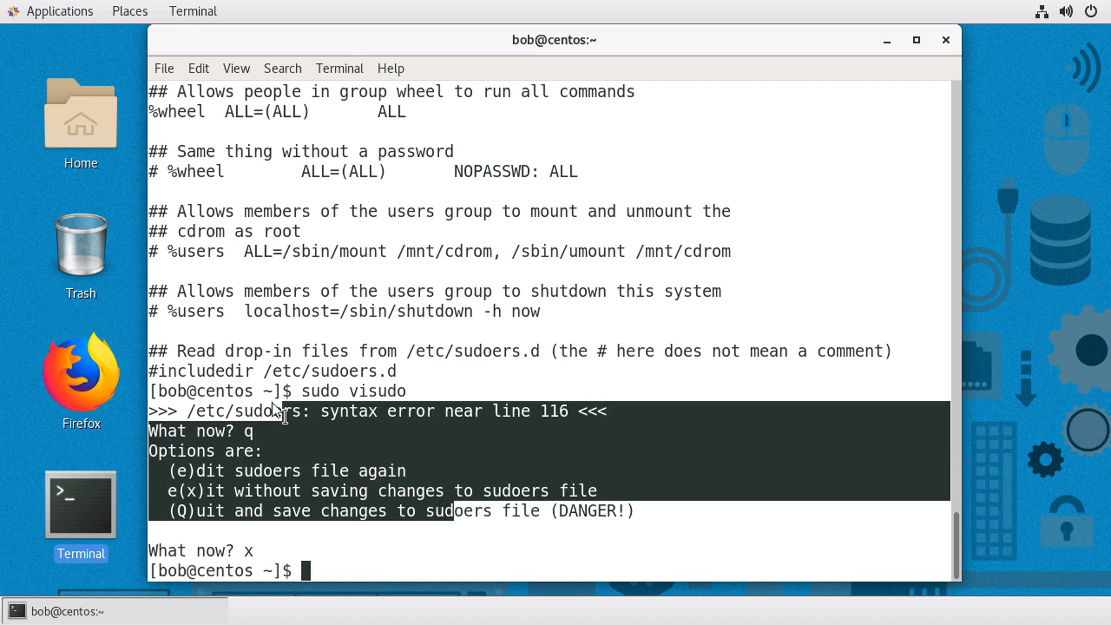
{"action": "mouse_move", "coordinate": [285, 466]}
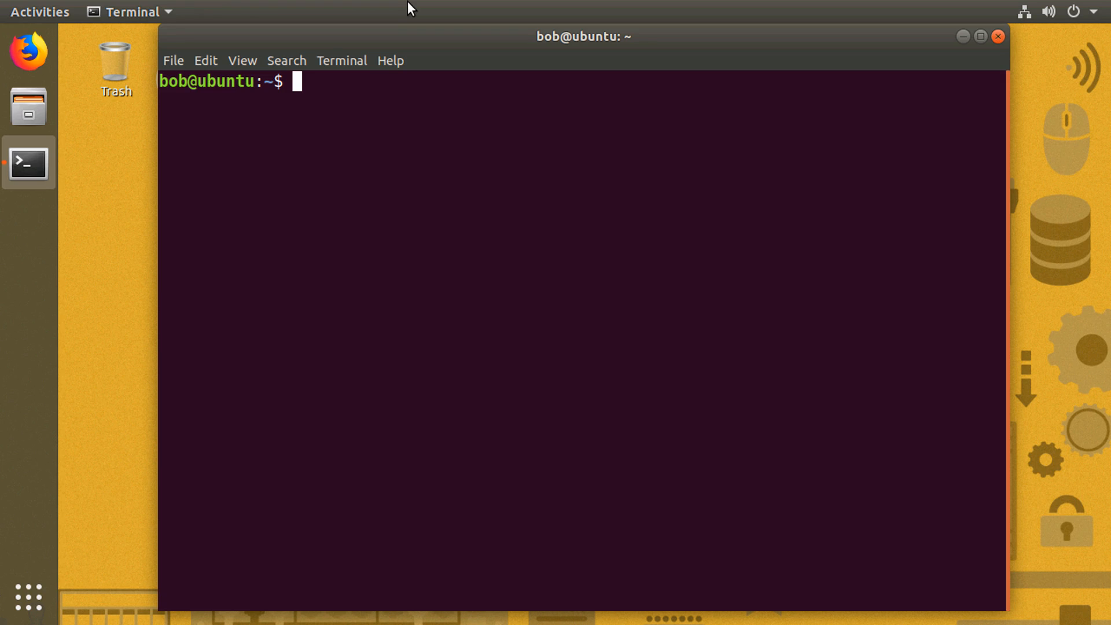
{"action": "mouse_move", "coordinate": [463, 295]}
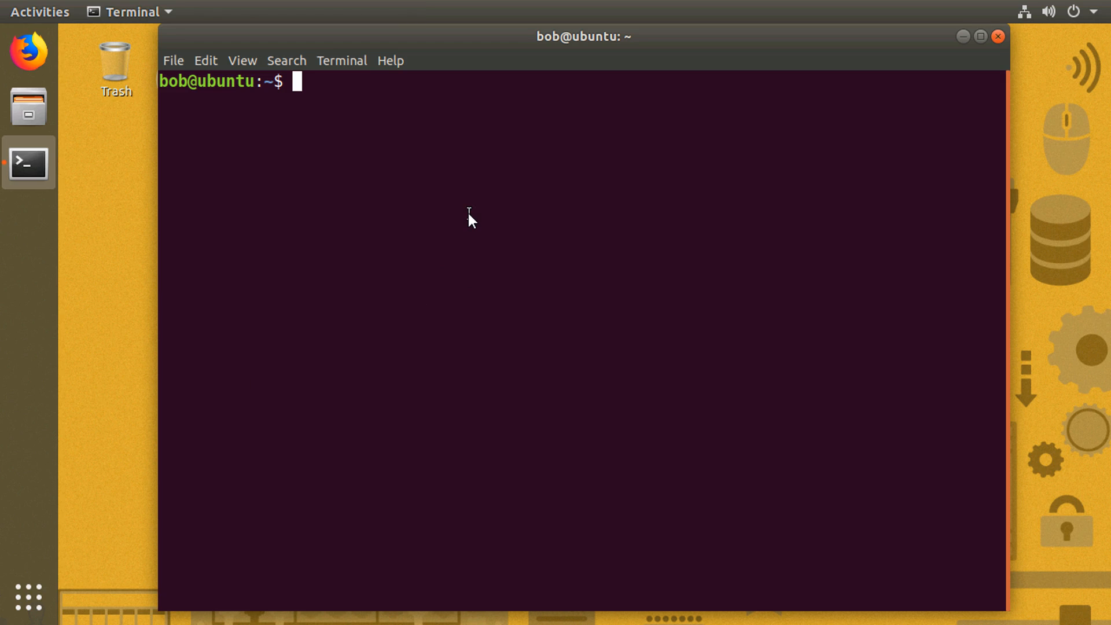
On the Ubuntu machine run ls /root (denied for bob), then sudo ls /root with bob's password
{"action": "type", "text": "ls /root"}
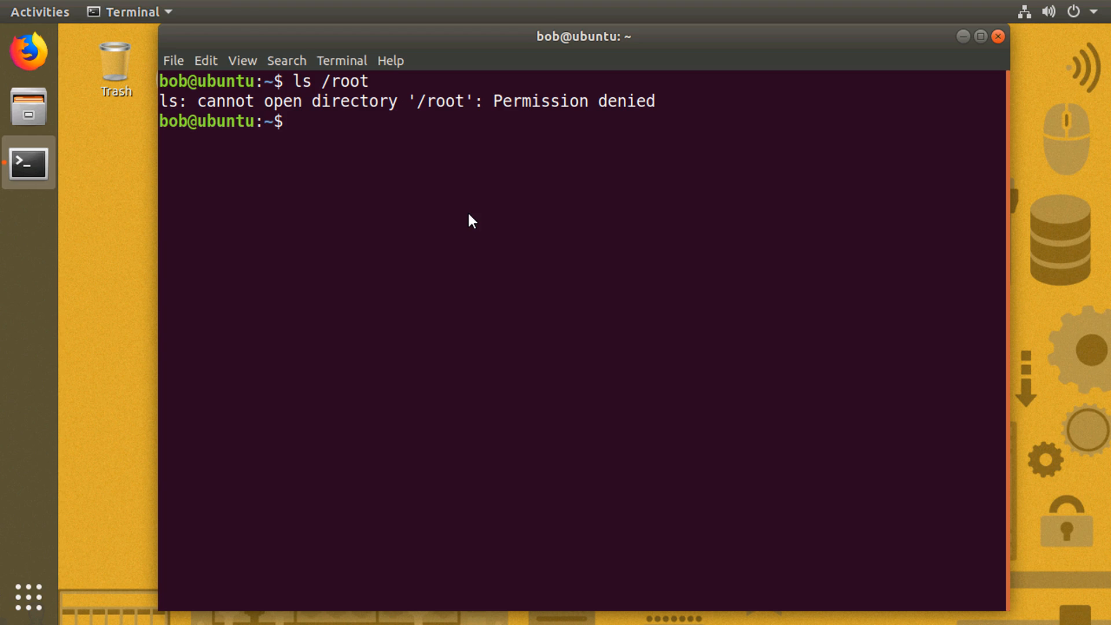
{"action": "type", "text": "sudo ls /root"}
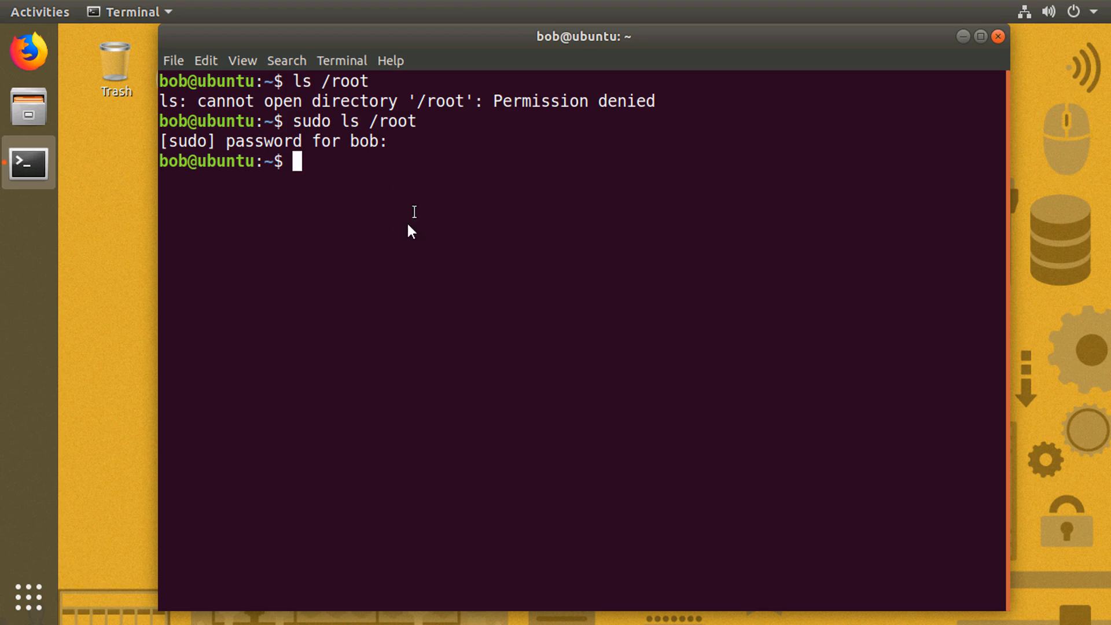
{"action": "mouse_move", "coordinate": [474, 220]}
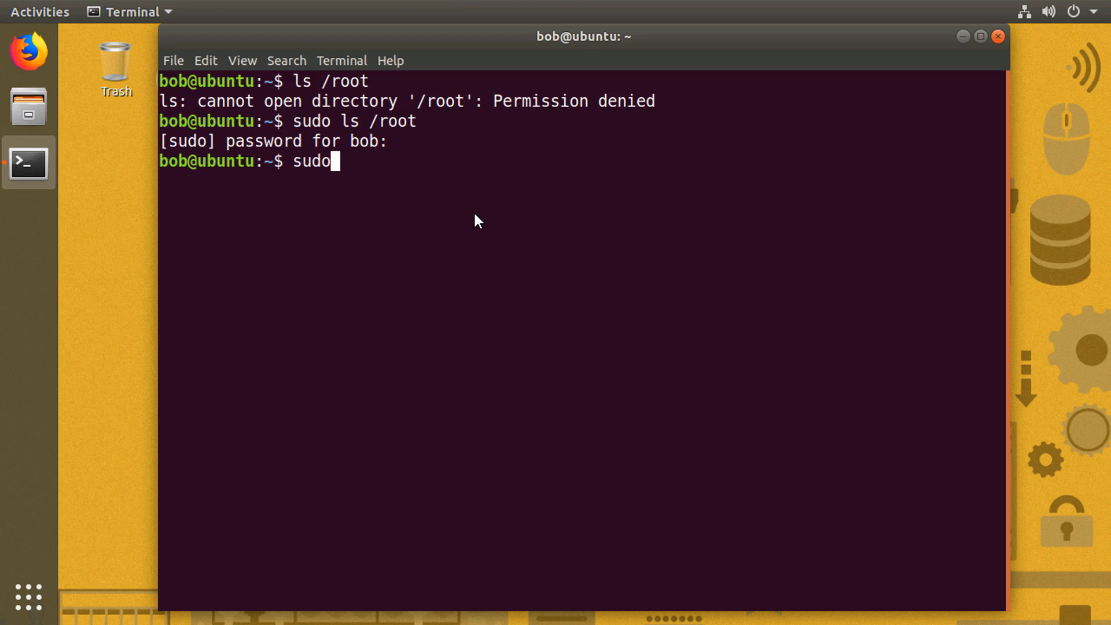
Run sudo su to get a root shell, then whoami printing root
{"action": "type", "text": "su"}
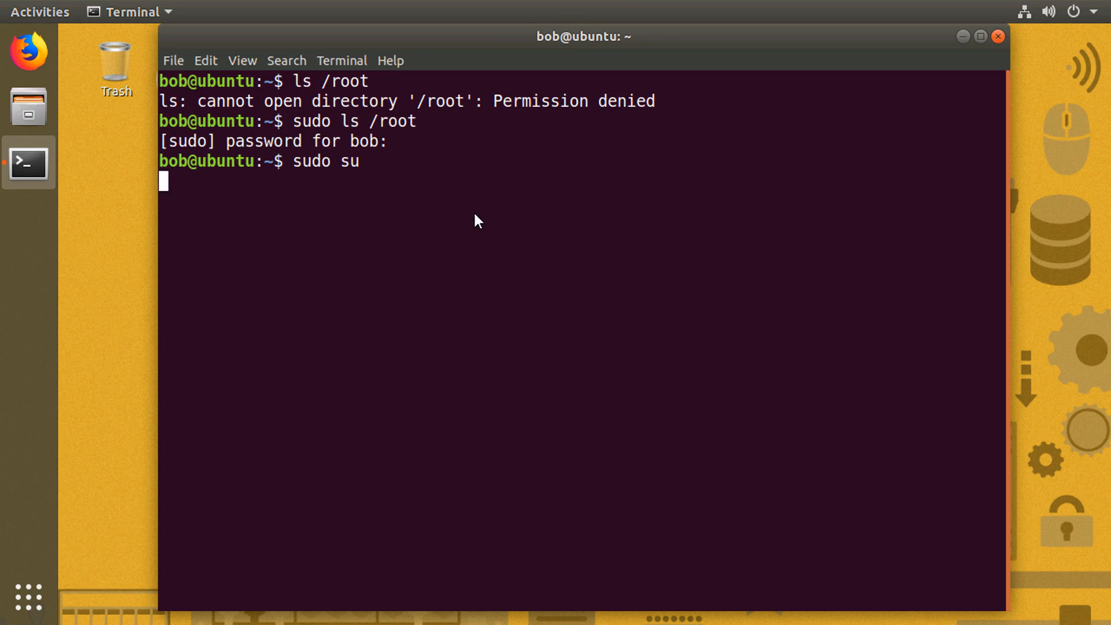
{"action": "key", "text": "Return"}
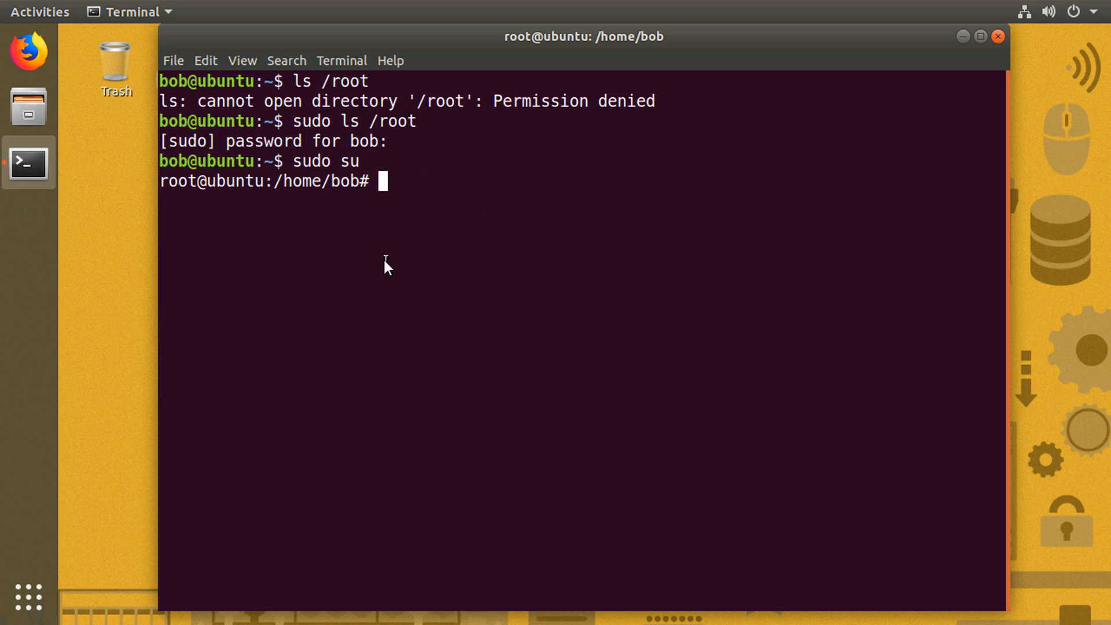
{"action": "mouse_move", "coordinate": [334, 166]}
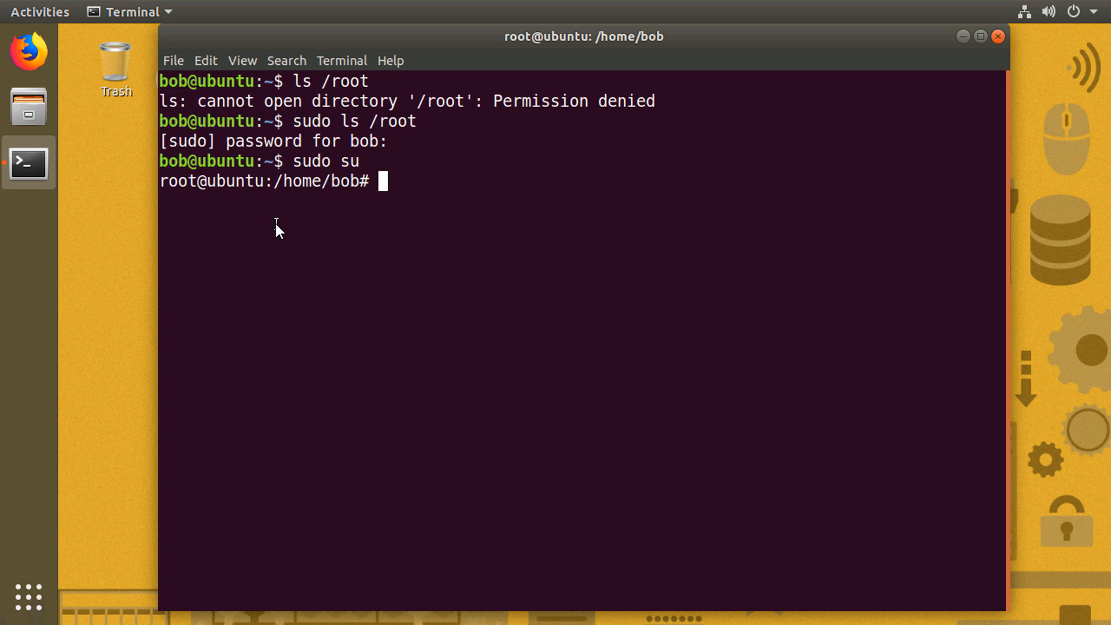
{"action": "mouse_move", "coordinate": [361, 196]}
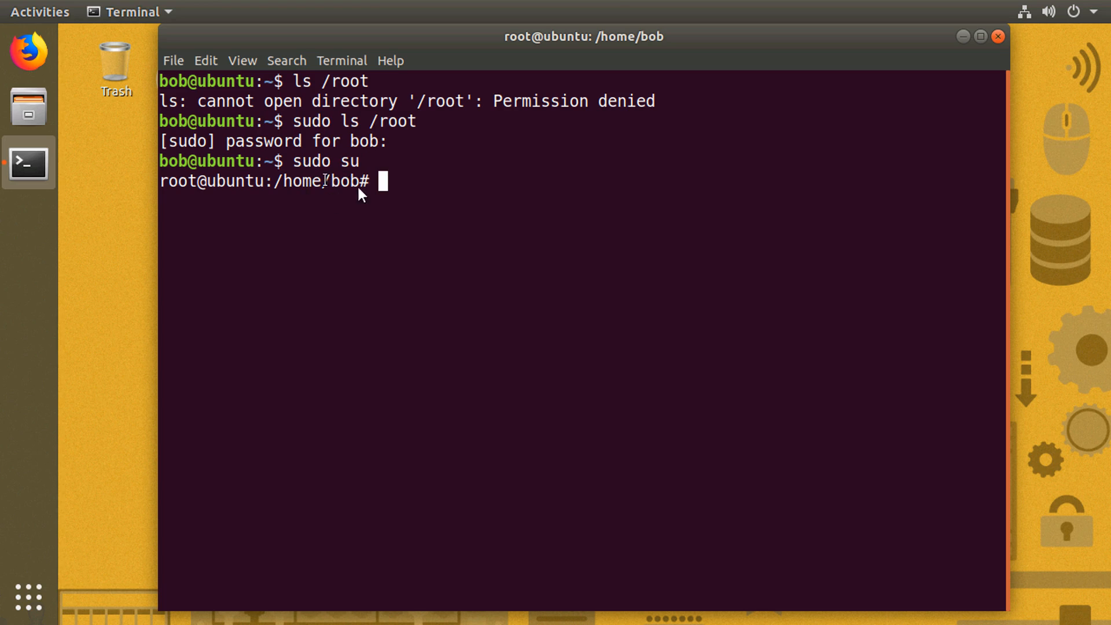
{"action": "mouse_move", "coordinate": [354, 236]}
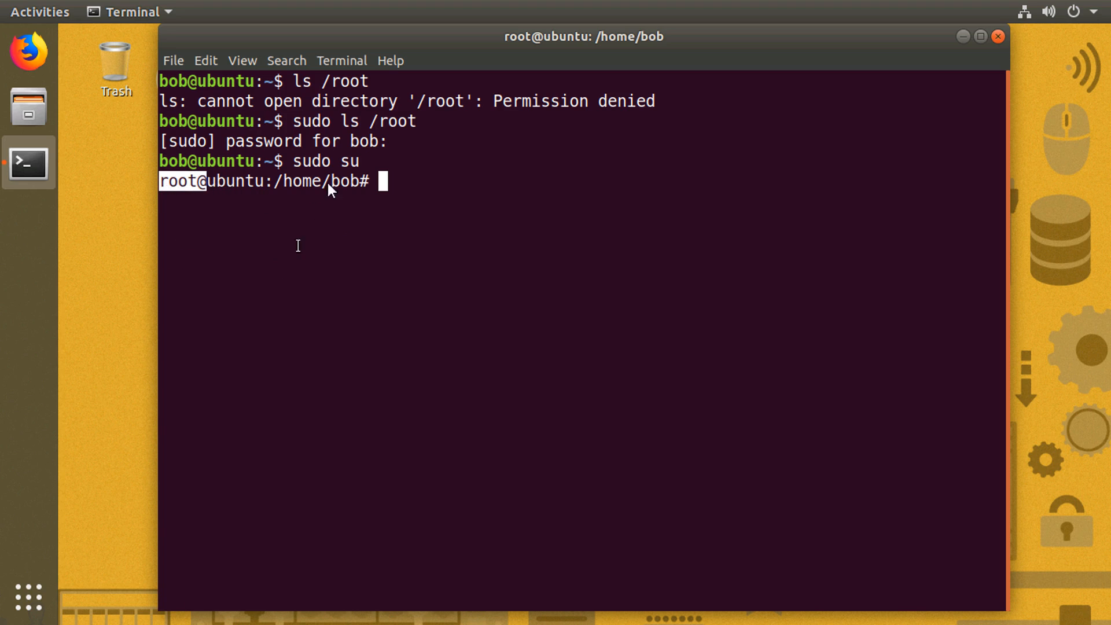
{"action": "mouse_move", "coordinate": [367, 211]}
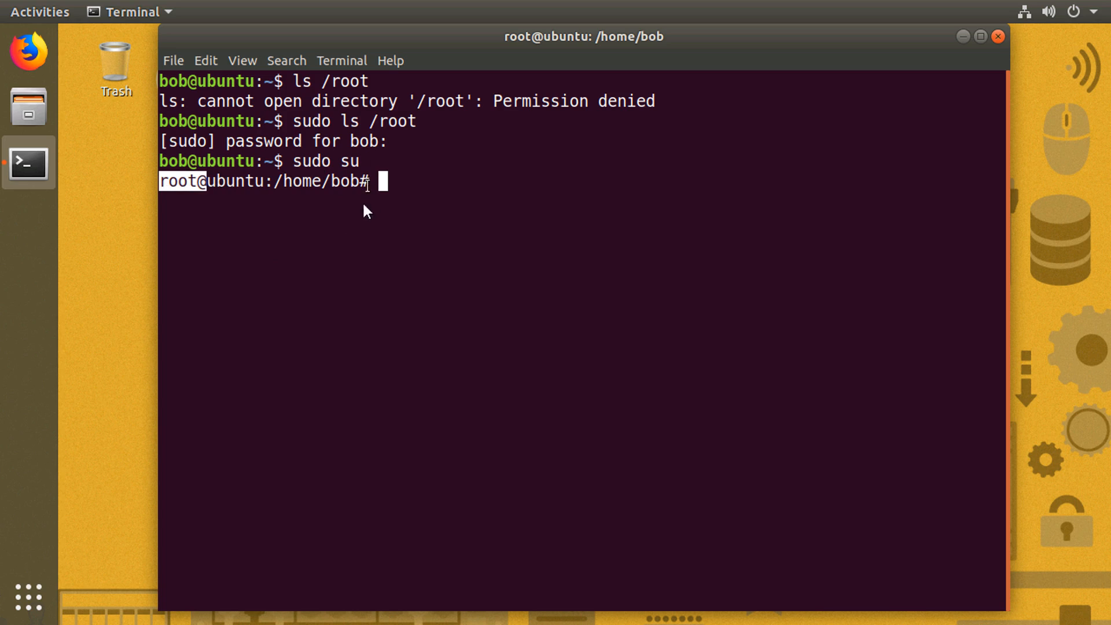
{"action": "mouse_move", "coordinate": [303, 231]}
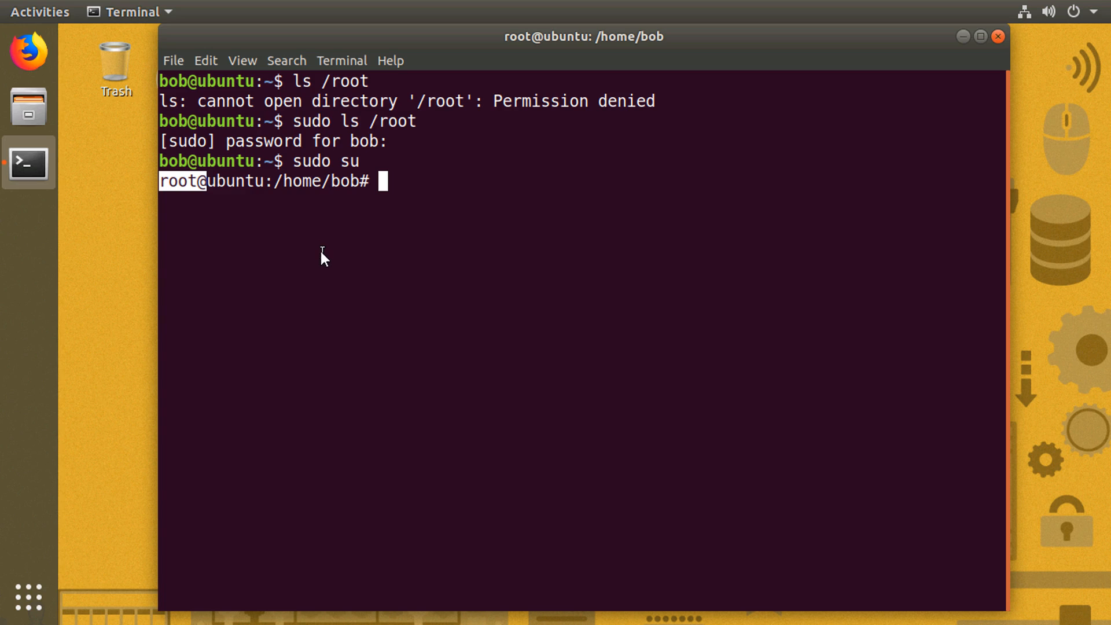
{"action": "type", "text": "whoami"}
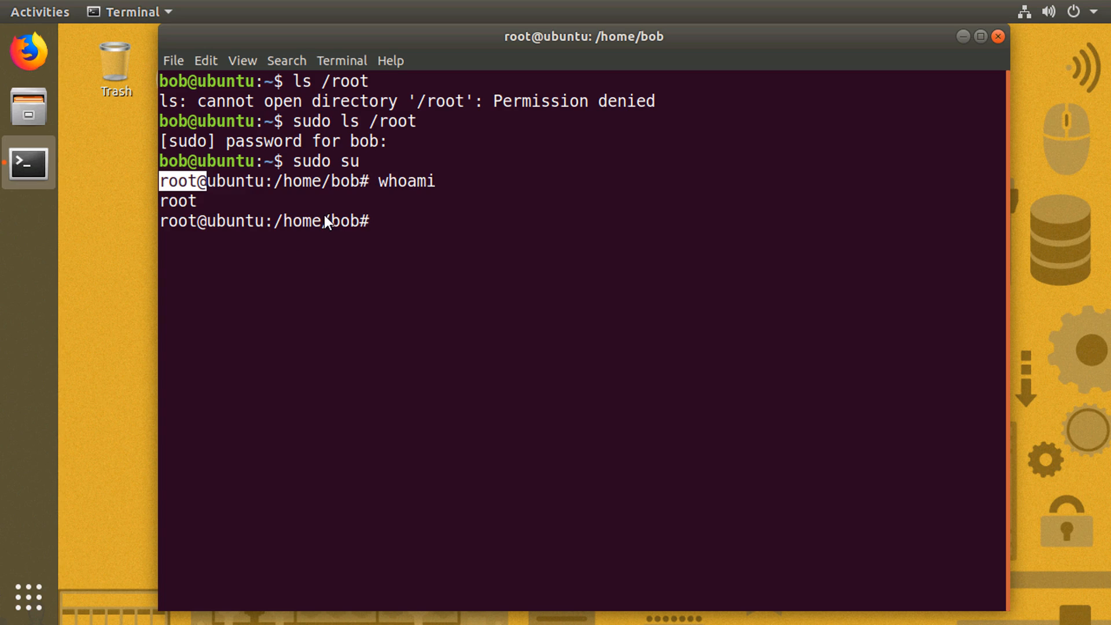